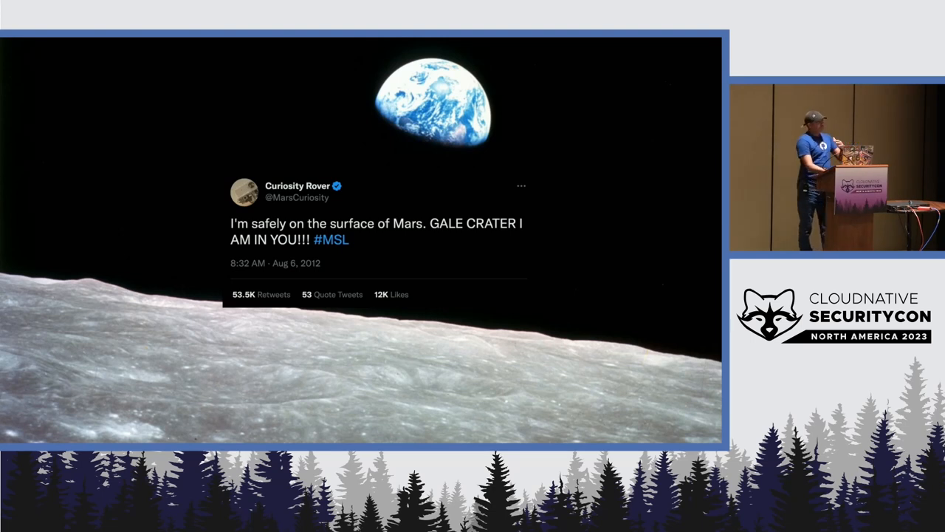
- Look over the AbstractLogger.java and JndiManager.java sources, then return to example.ql
{"action": "key", "text": "Right"}
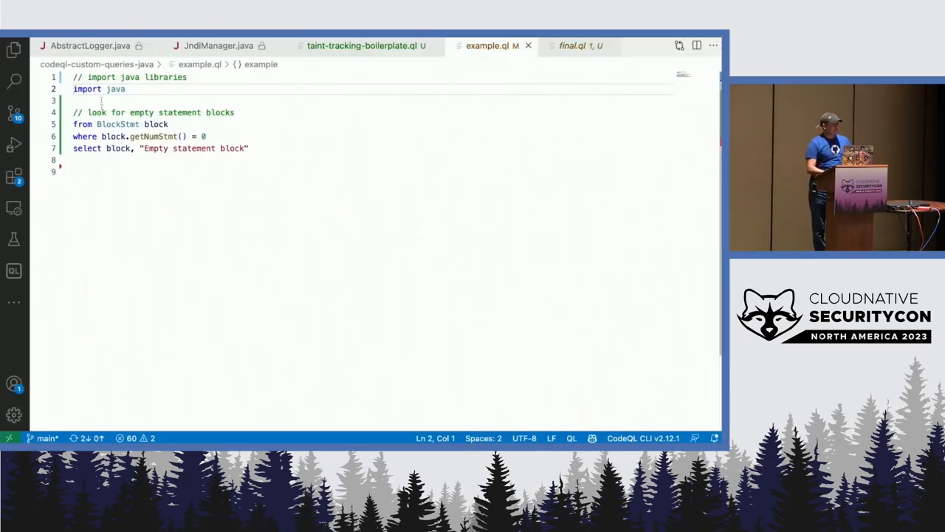
{"action": "left_click", "coordinate": [90, 45]}
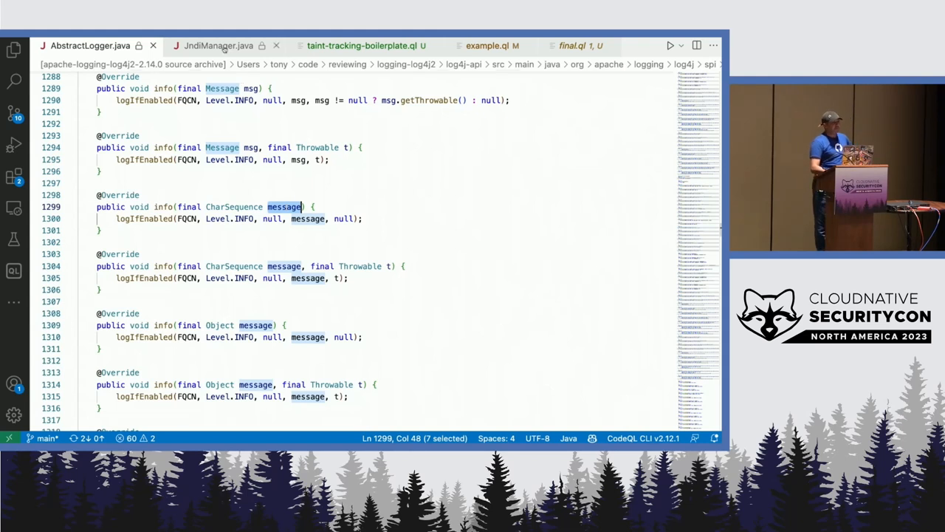
{"action": "left_click", "coordinate": [218, 45]}
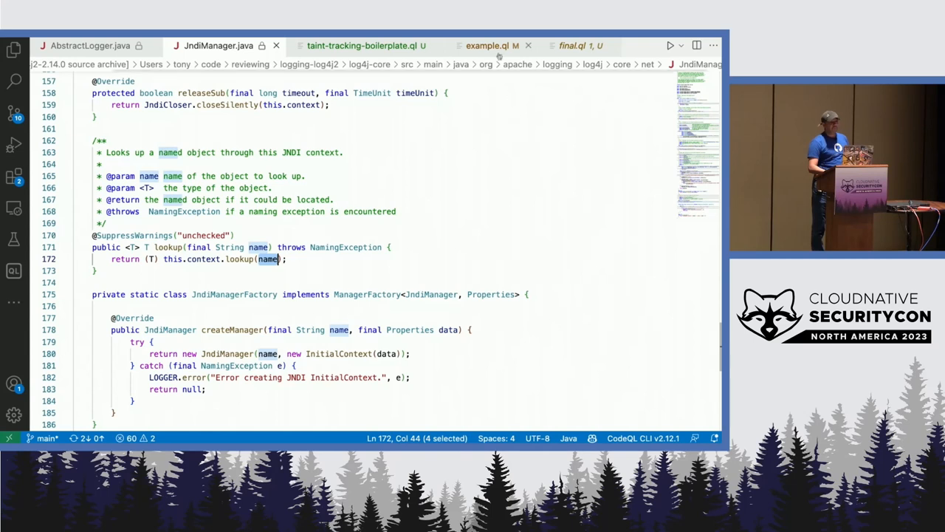
{"action": "left_click", "coordinate": [486, 45]}
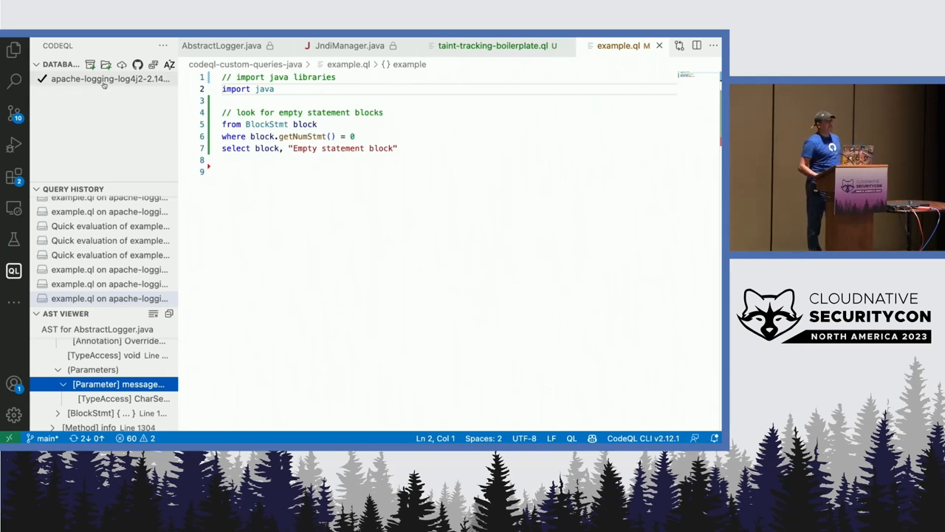
{"action": "mouse_move", "coordinate": [103, 79]}
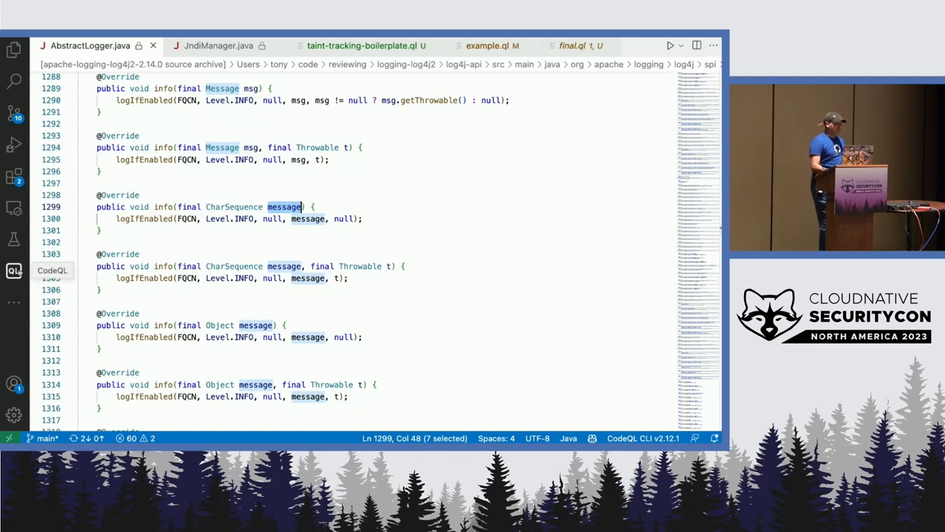
{"action": "left_click", "coordinate": [13, 271]}
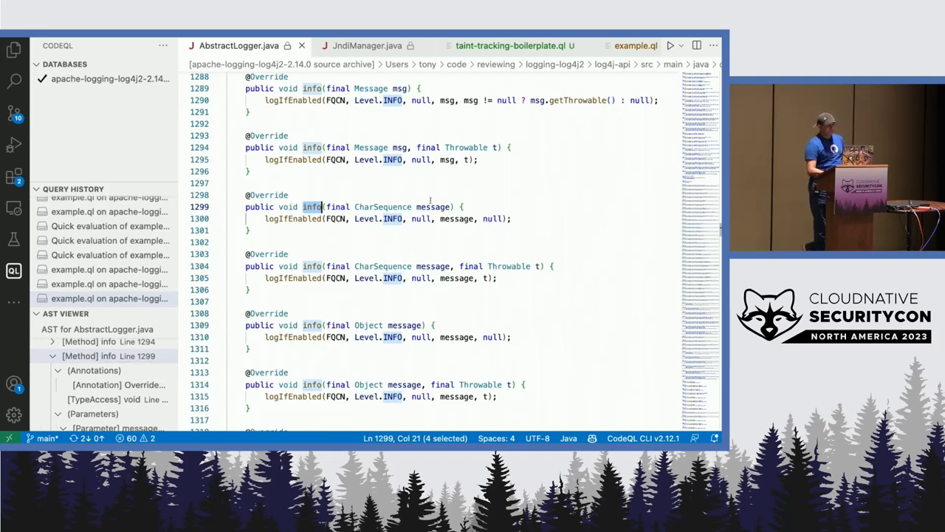
{"action": "double_click", "coordinate": [432, 206]}
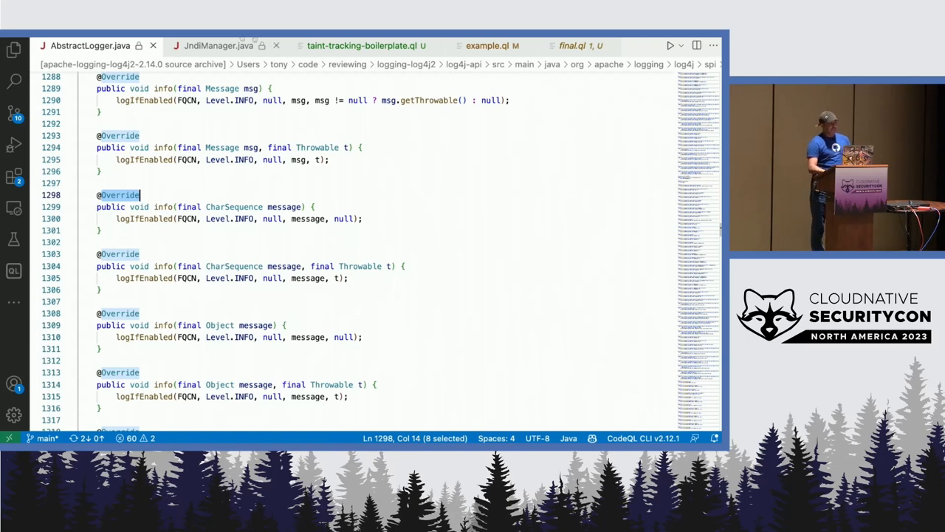
{"action": "mouse_move", "coordinate": [493, 45]}
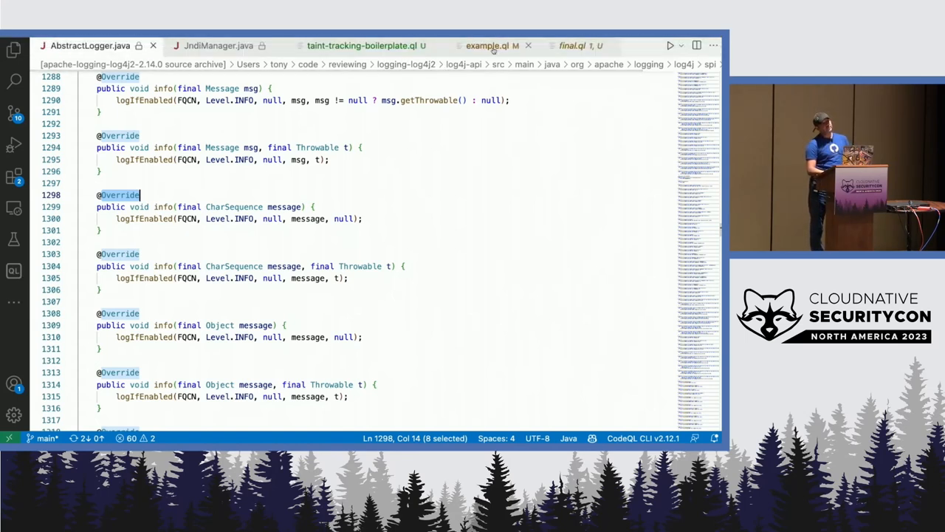
- In example.ql, write the '// look for' comment and accept Copilot's CharSequence-parameter comment line
{"action": "left_click", "coordinate": [492, 45]}
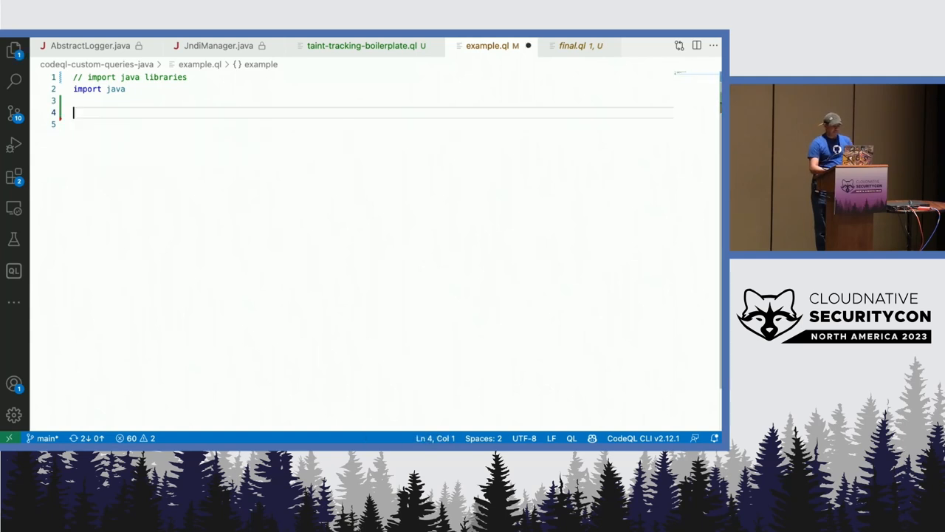
{"action": "type", "text": "// lok"}
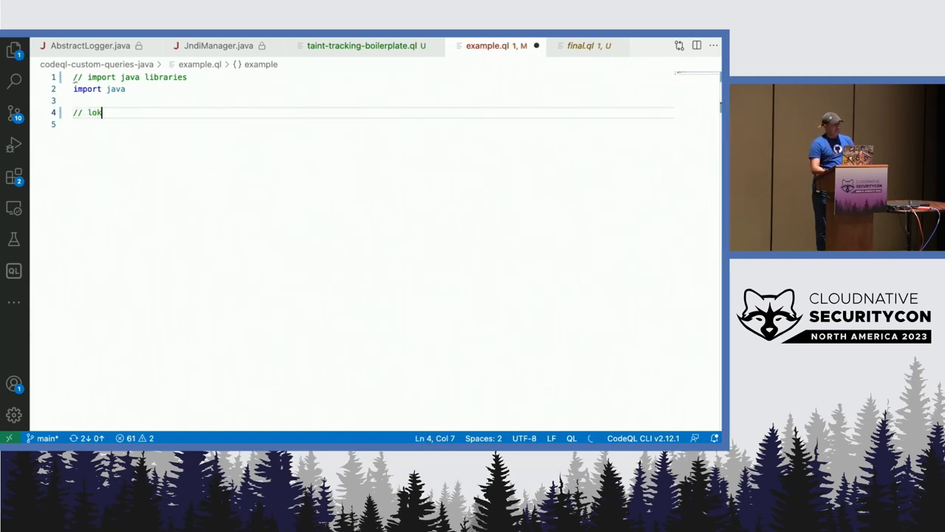
{"action": "type", "text": "o"}
{"action": "left_click", "coordinate": [371, 124]}
{"action": "type", "text": "//"}
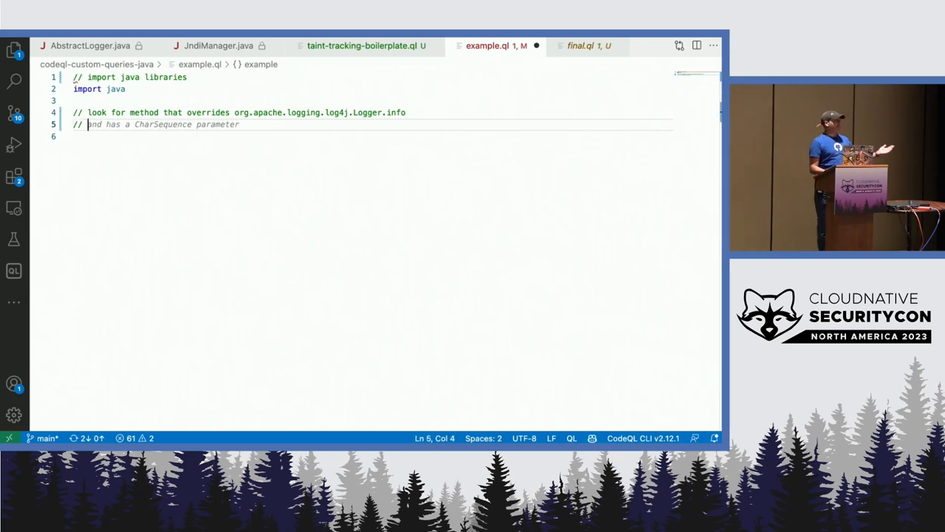
{"action": "key", "text": "enter"}
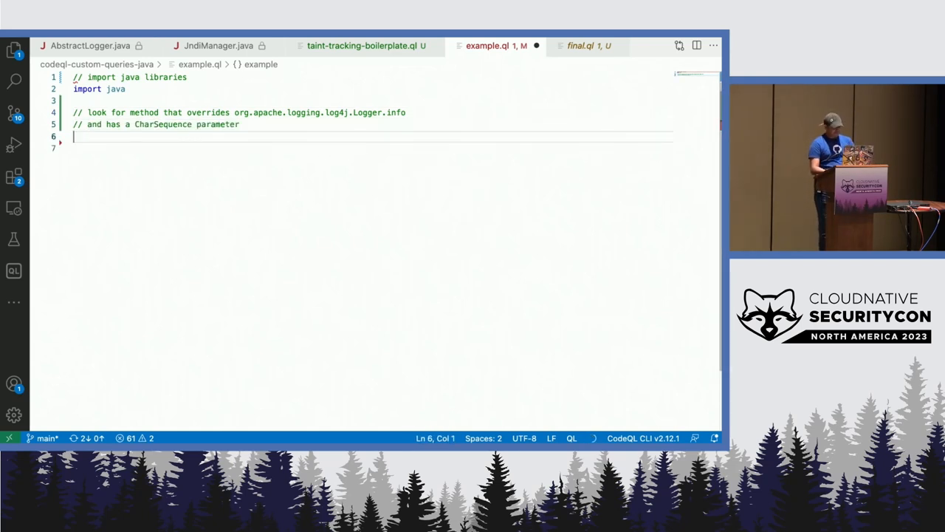
- Write the from Method clause and select the CharSequence parameter p, returning 'message'
{"action": "type", "text": "from Met"}
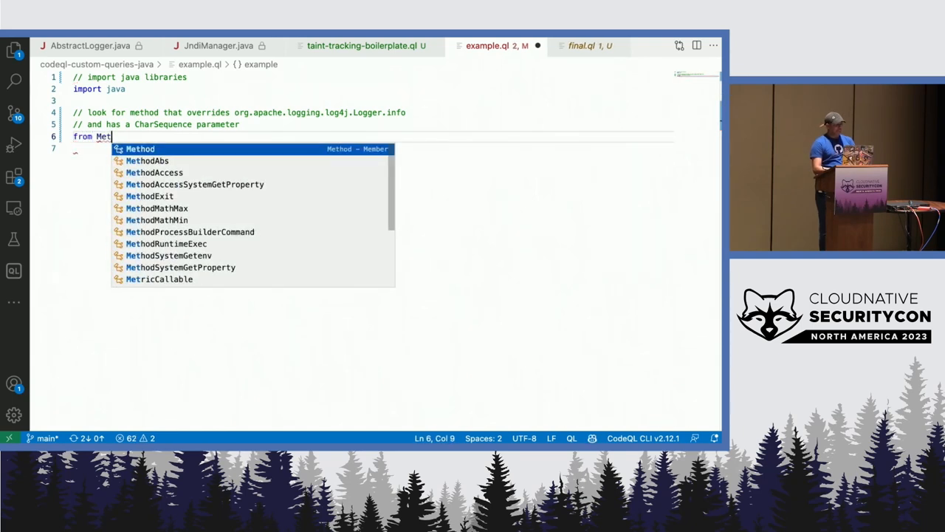
{"action": "type", "text": "hod m, Parameter p"}
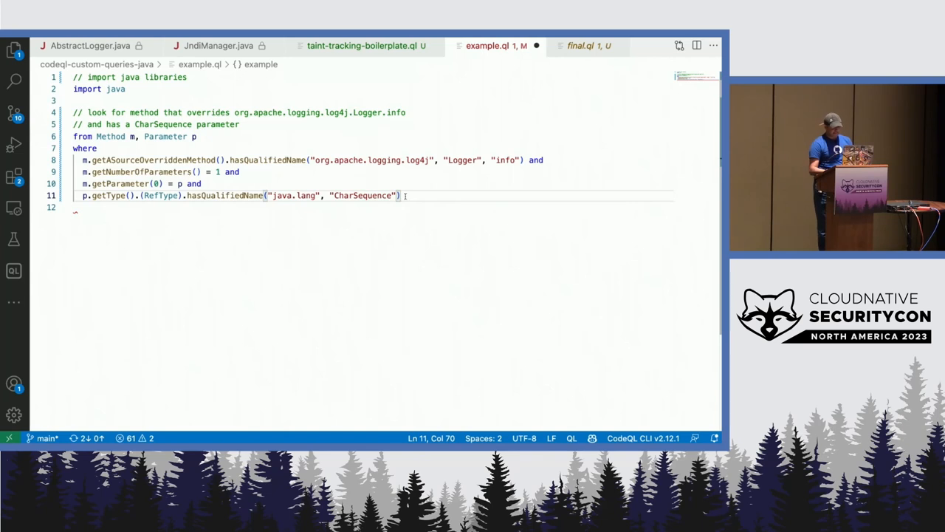
{"action": "type", "text": "select m, \"Method that overrides org.apache.logging.log4j.Logger.info and has a CharSequence parameter\""}
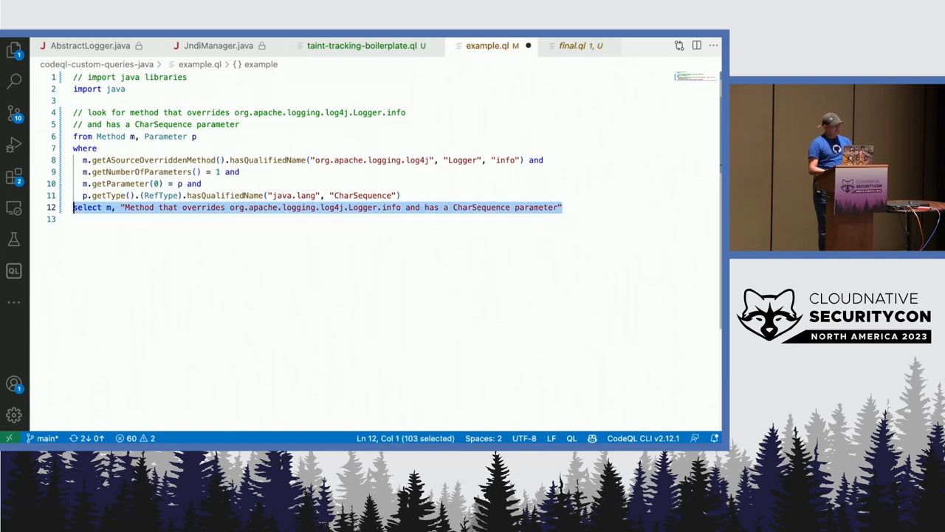
{"action": "type", "text": "select p"}
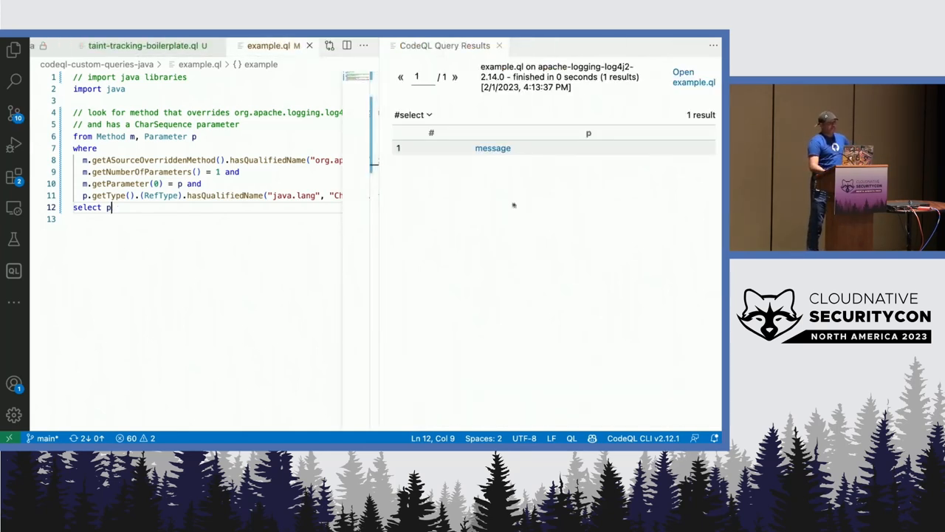
- Jump to the 'message' result in source, then return to example.ql
{"action": "left_click", "coordinate": [493, 148]}
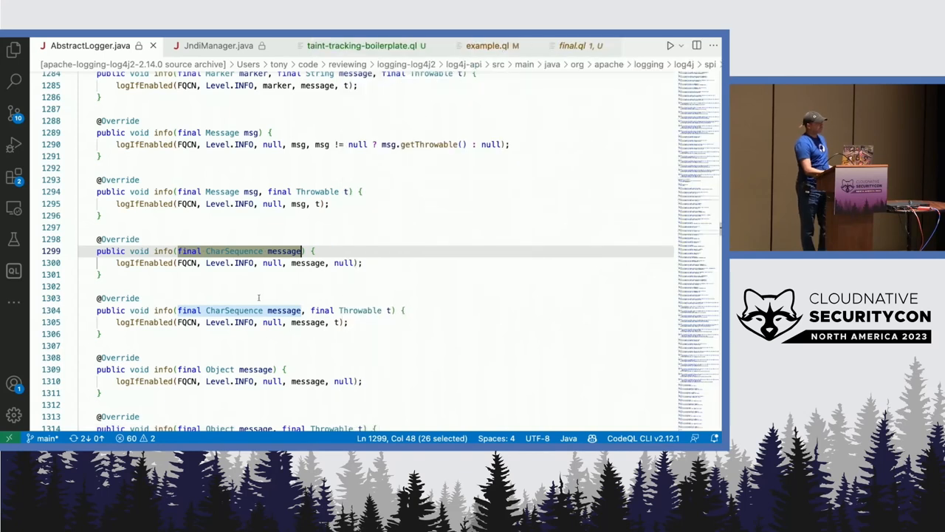
{"action": "left_click", "coordinate": [488, 45]}
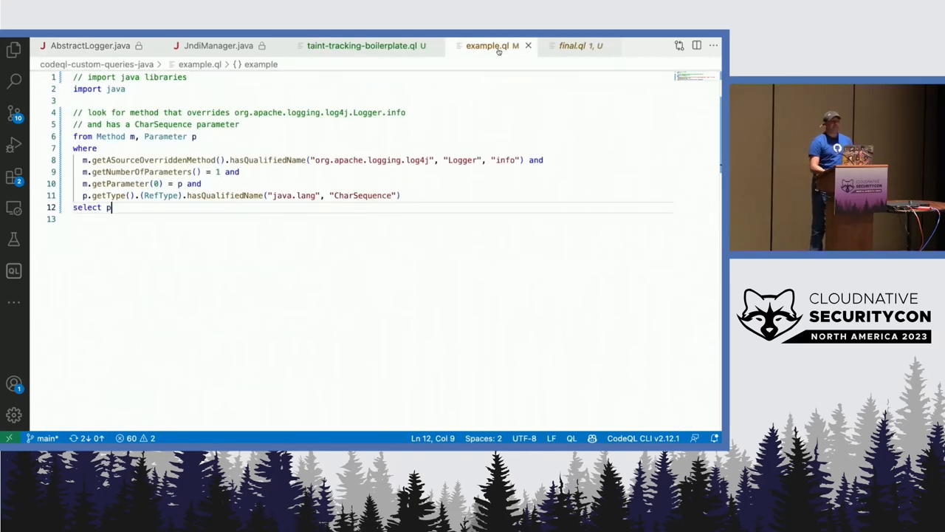
{"action": "key", "text": "Enter"}
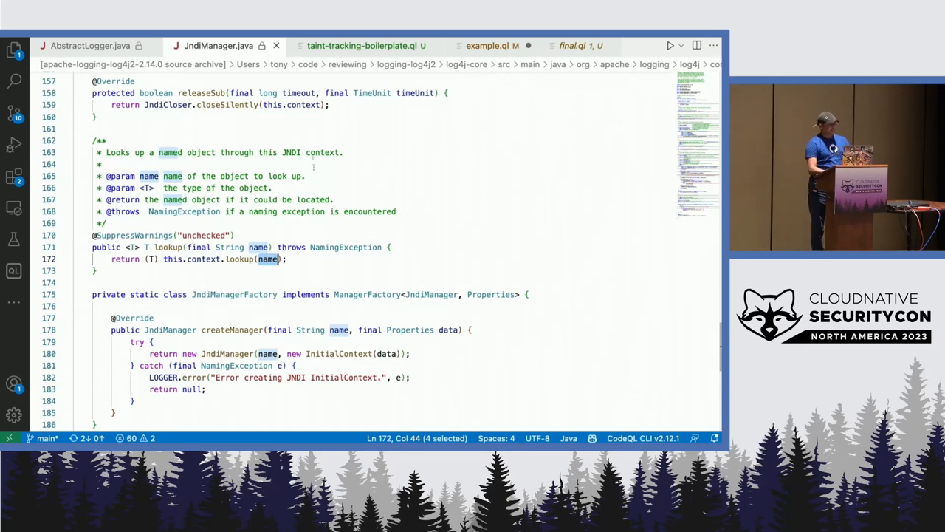
- Type comments planning a query for Context 'lookup' calls that selects the first argument
{"action": "left_click", "coordinate": [490, 45]}
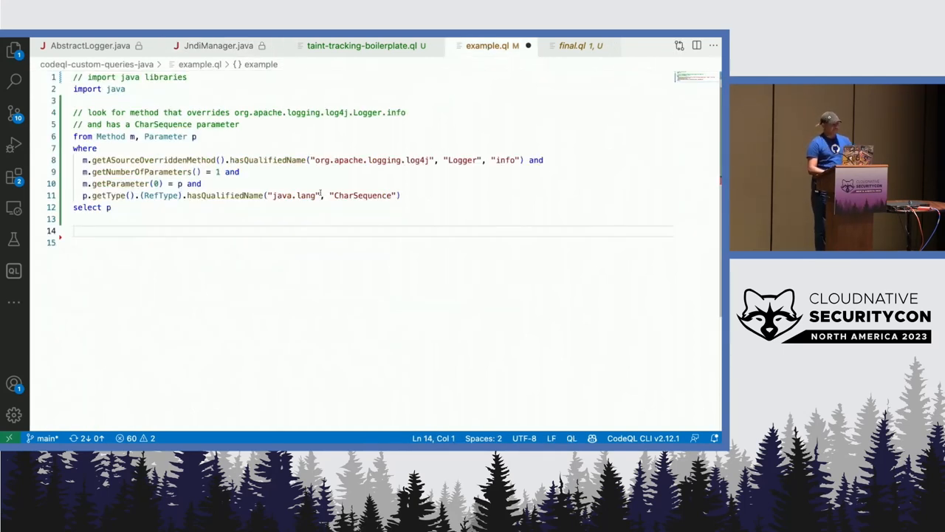
{"action": "type", "text": "// look for method that overrides org.apache.logging.log4j.Logger.info"}
{"action": "type", "text": "// look for a method call"}
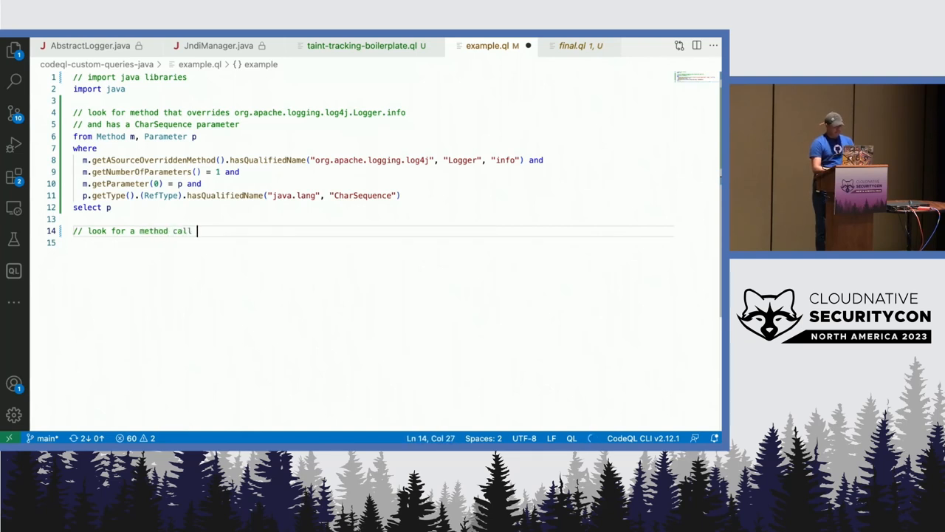
{"action": "type", "text": "that in"}
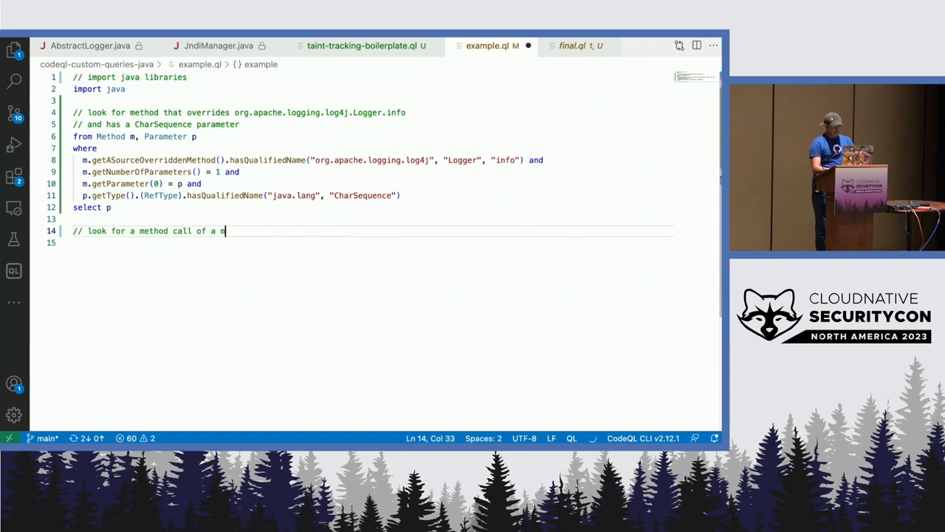
{"action": "type", "text": "ethod called lookup"}
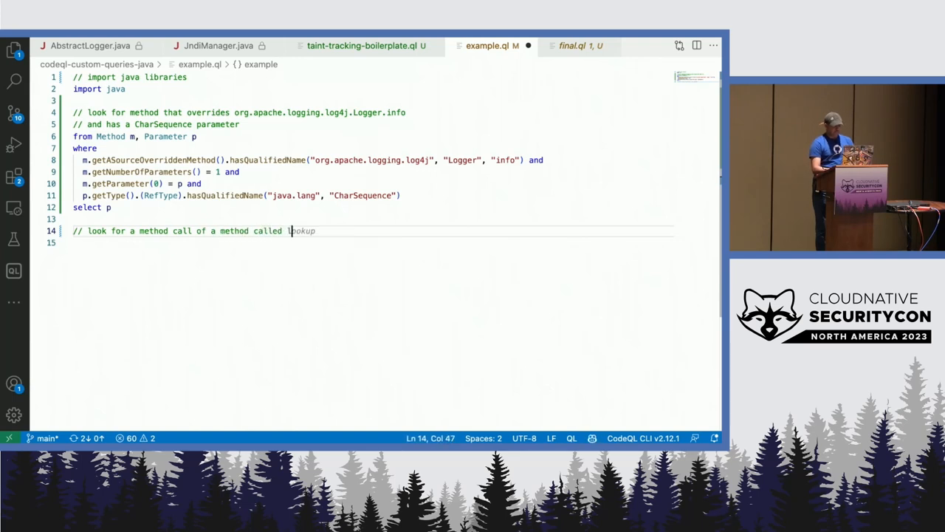
{"action": "type", "text": "ookup"}
{"action": "type", "text": "//"}
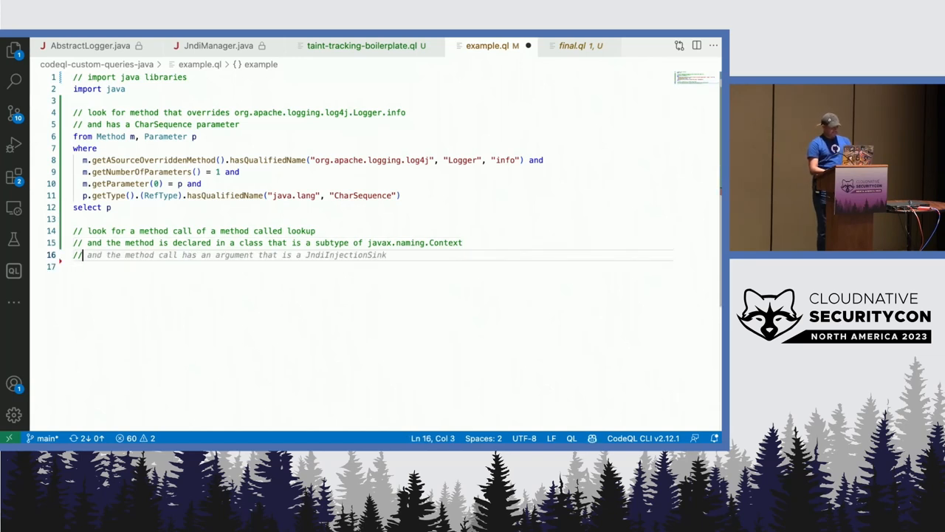
{"action": "type", "text": "and select the"}
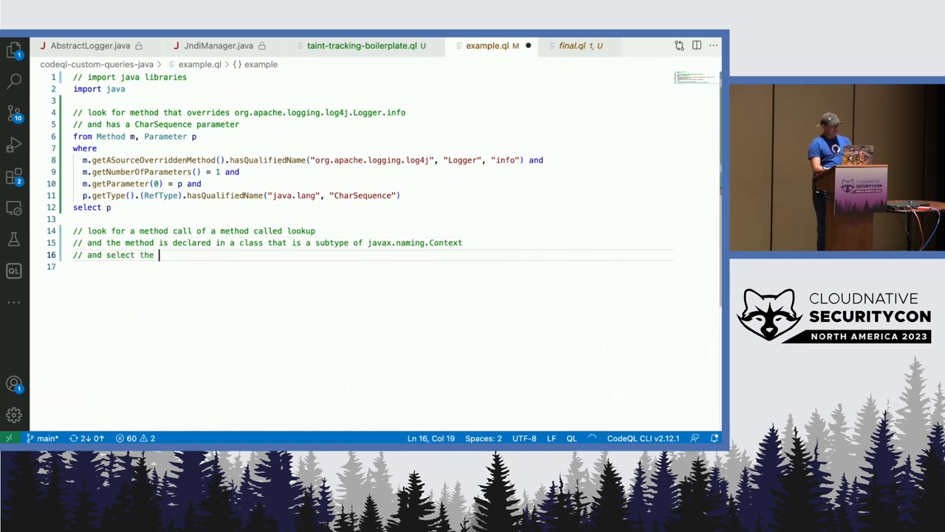
{"action": "type", "text": "first pa"}
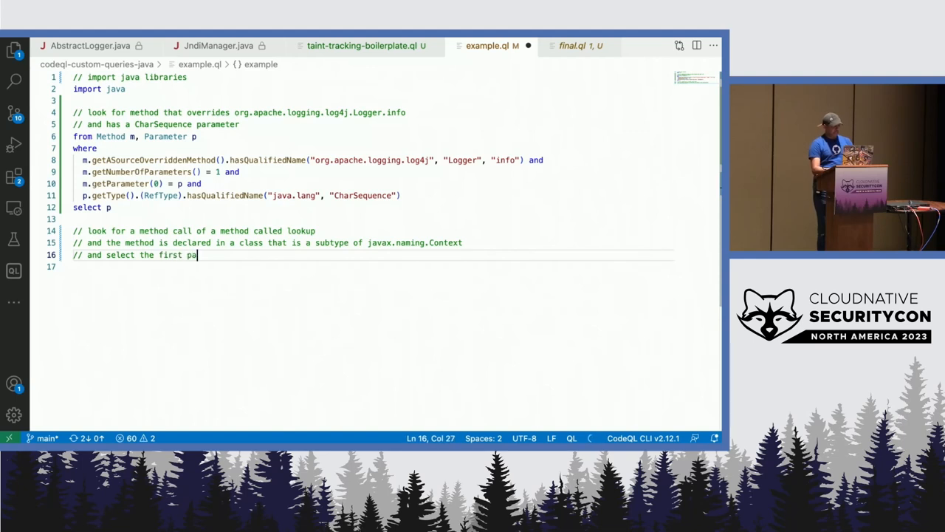
{"action": "type", "text": "rgument"}
{"action": "left_click", "coordinate": [370, 266]}
{"action": "type", "text": "from"}
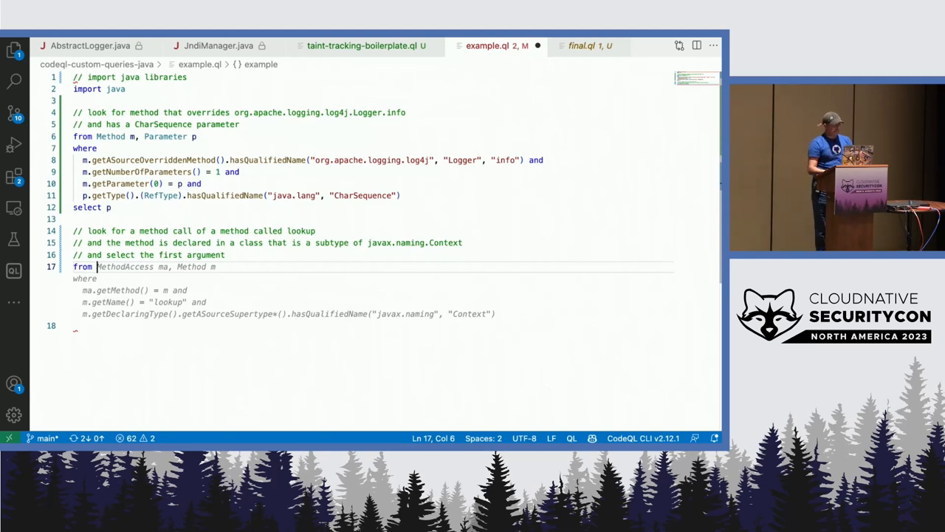
- Add 'select ma.getArgument(0)' and comment out the earlier Logger.info query lines
{"action": "type", "text": "select ma.getArgument(0)"}
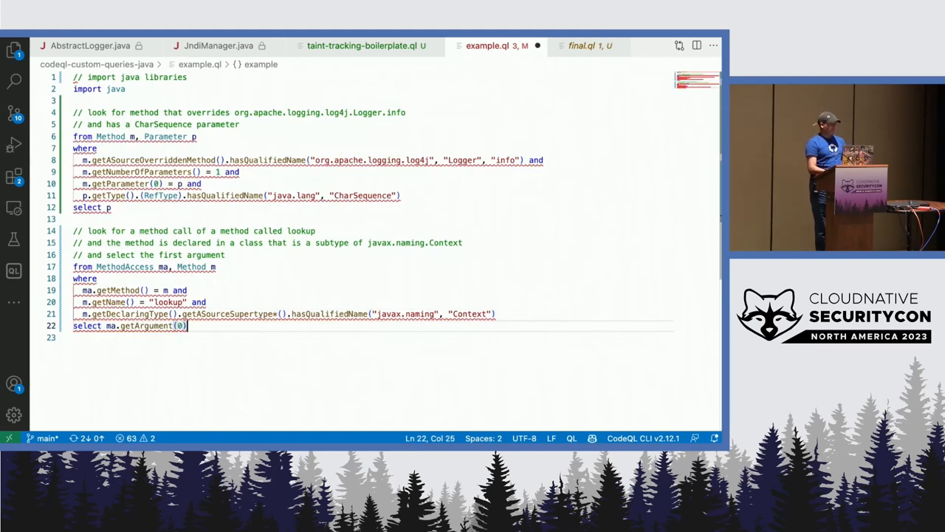
{"action": "left_click", "coordinate": [187, 160]}
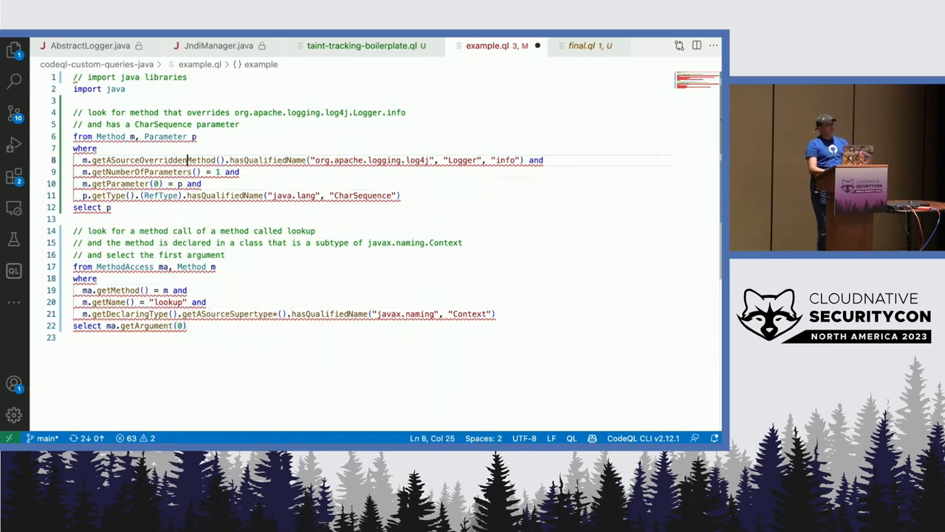
{"action": "left_click_drag", "start_coordinate": [73, 136], "coordinate": [73, 219]}
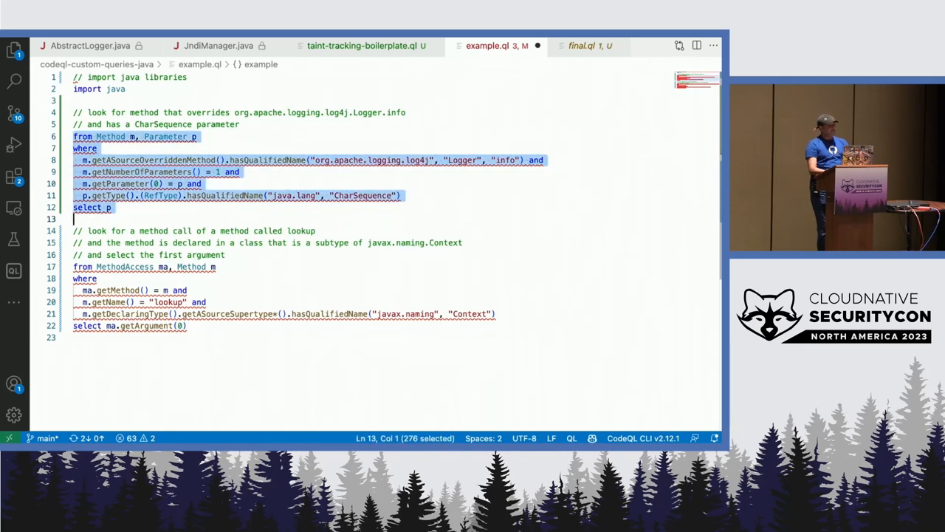
{"action": "key", "text": "ctrl+/"}
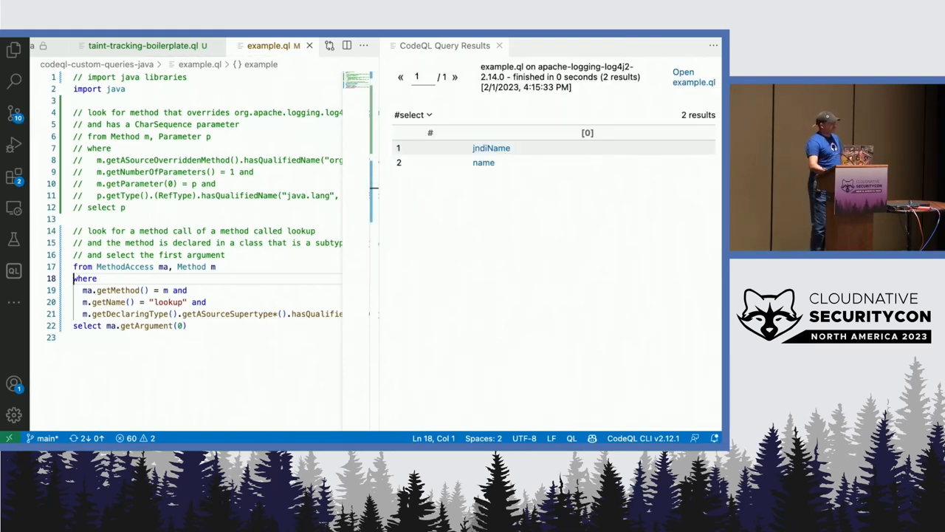
- Open the jndiName result, go back to example.ql, then open the name result in JndiManager.java
{"action": "left_click", "coordinate": [491, 148]}
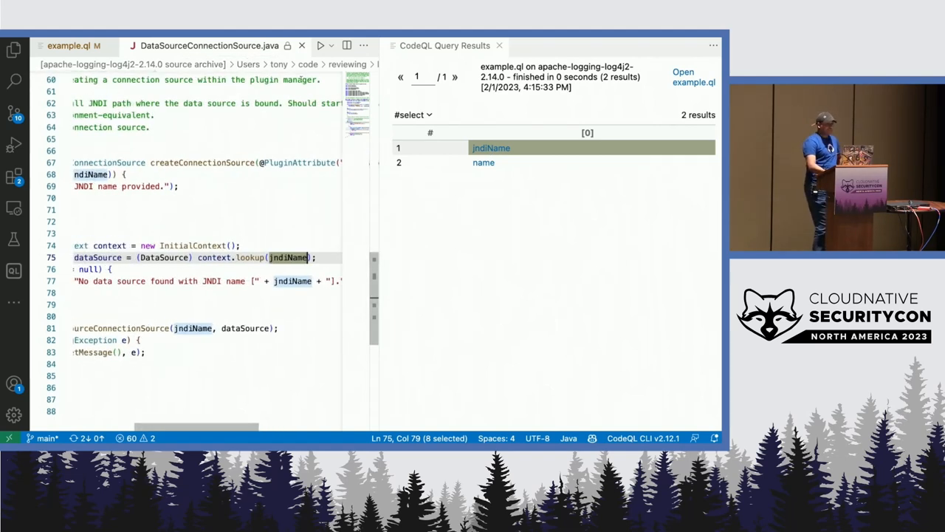
{"action": "left_click", "coordinate": [207, 45]}
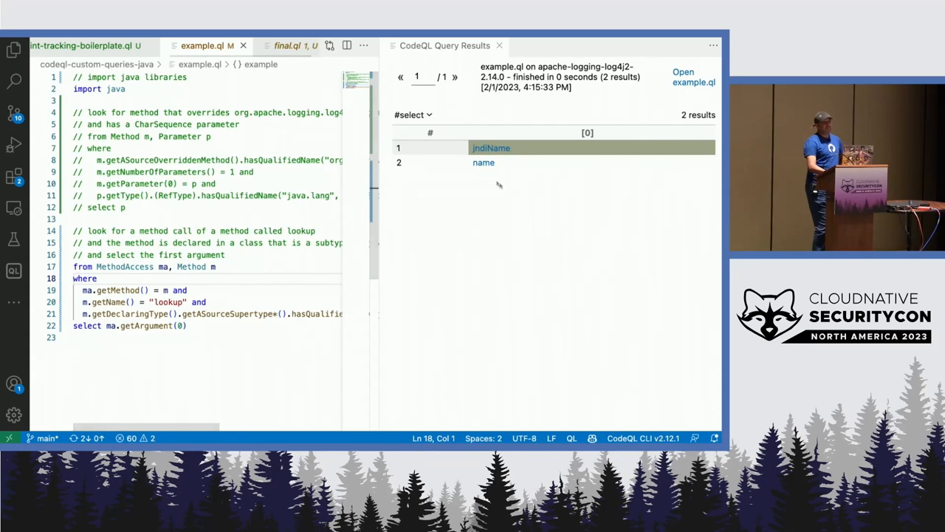
{"action": "left_click", "coordinate": [483, 162]}
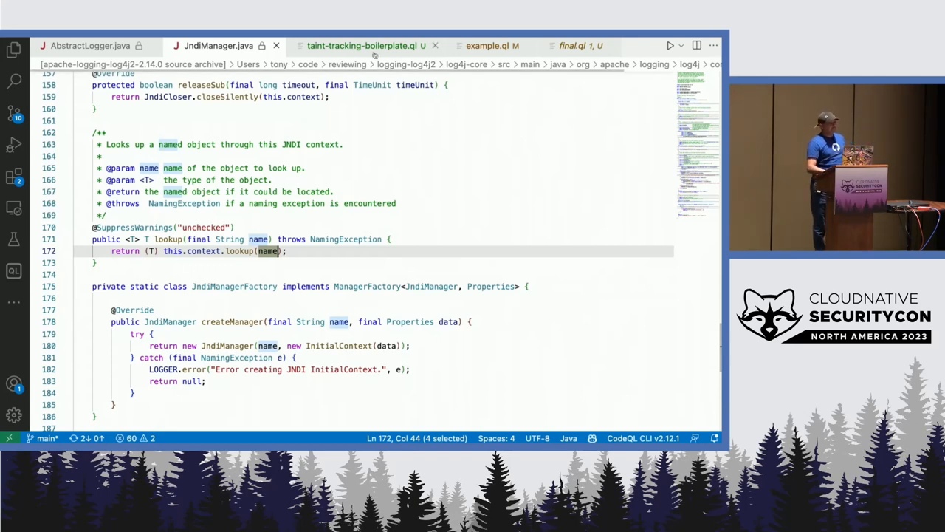
- Open taint-tracking-boilerplate.ql, highlight isSource, and select the whole Log4JConfig file
{"action": "left_click", "coordinate": [362, 45]}
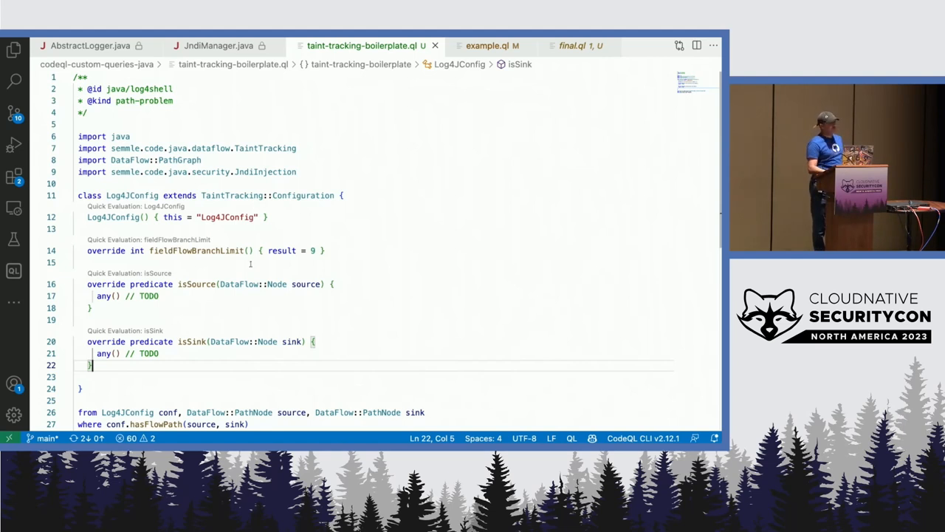
{"action": "scroll", "scroll_direction": "down", "scroll_amount": 3}
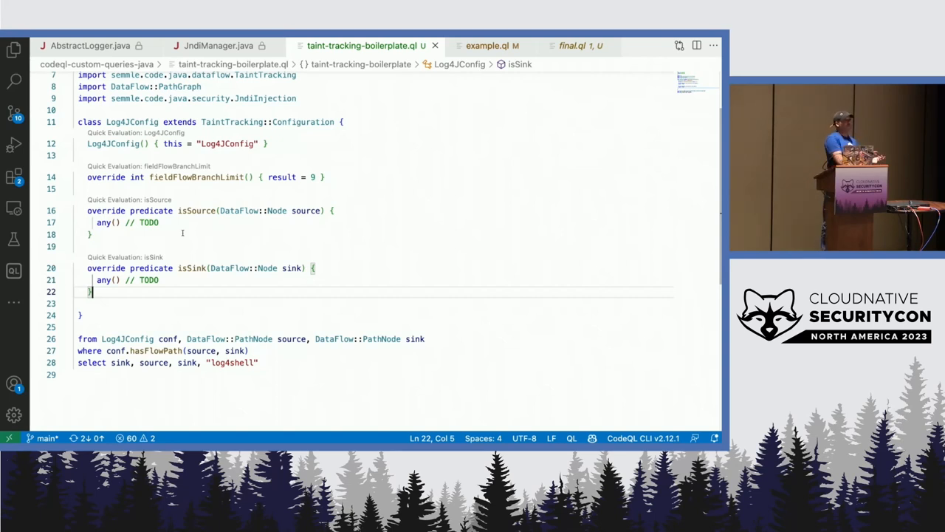
{"action": "mouse_move", "coordinate": [196, 211]}
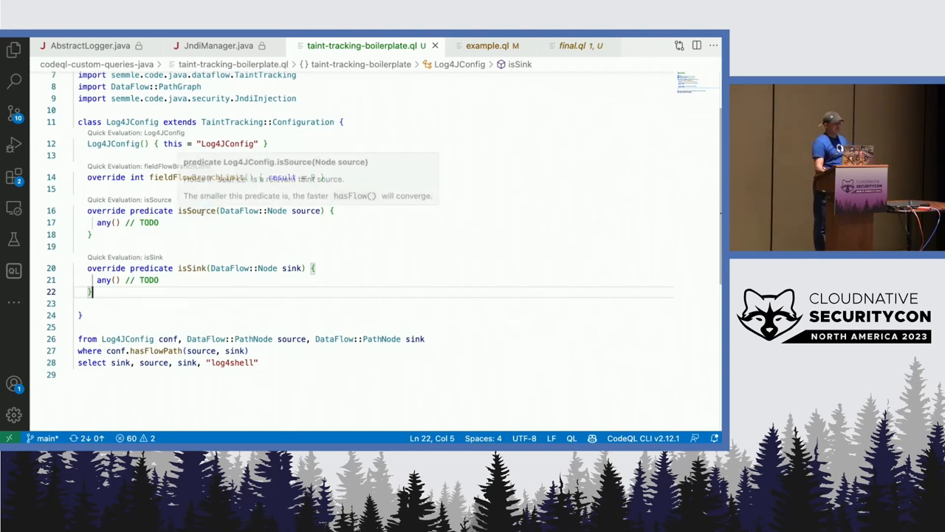
{"action": "double_click", "coordinate": [197, 211]}
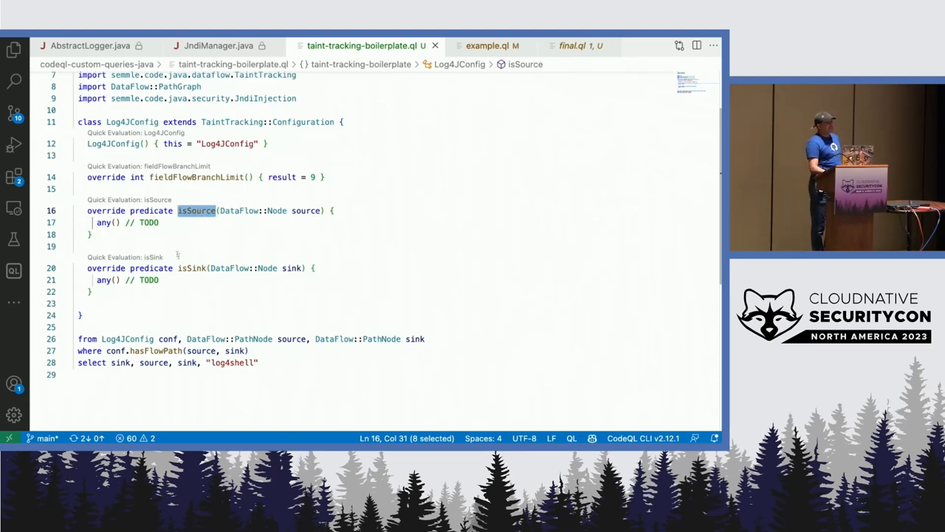
{"action": "double_click", "coordinate": [192, 268]}
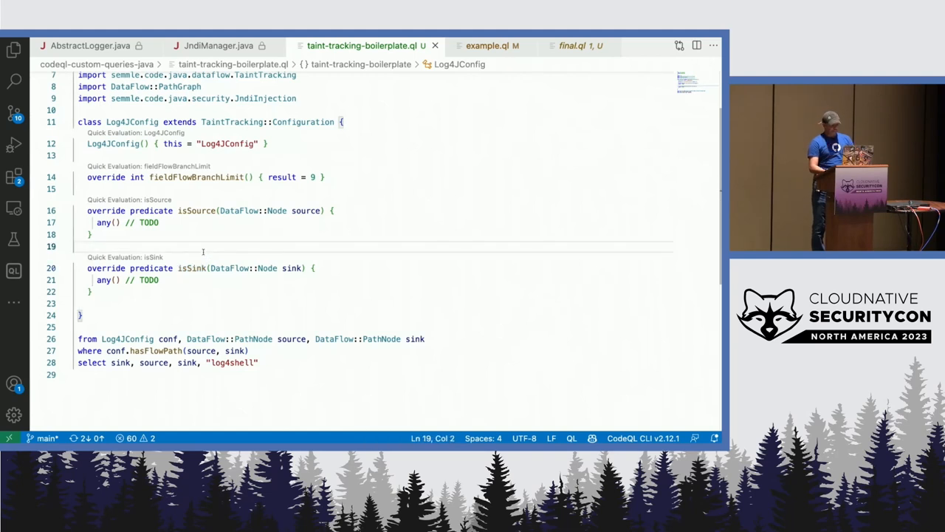
{"action": "key", "text": "ctrl+a"}
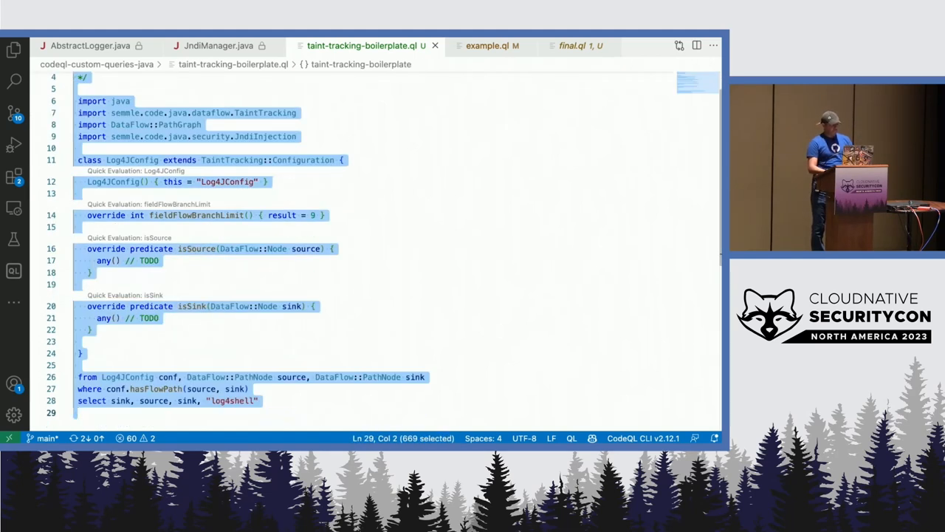
- Place the cursor below the import in example.ql to insert the boilerplate
{"action": "left_click", "coordinate": [488, 45]}
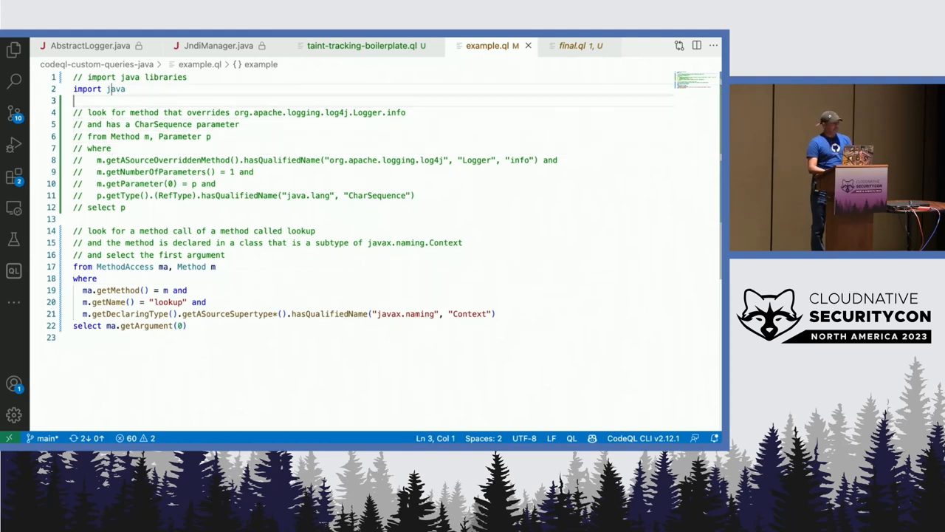
{"action": "left_click", "coordinate": [111, 266]}
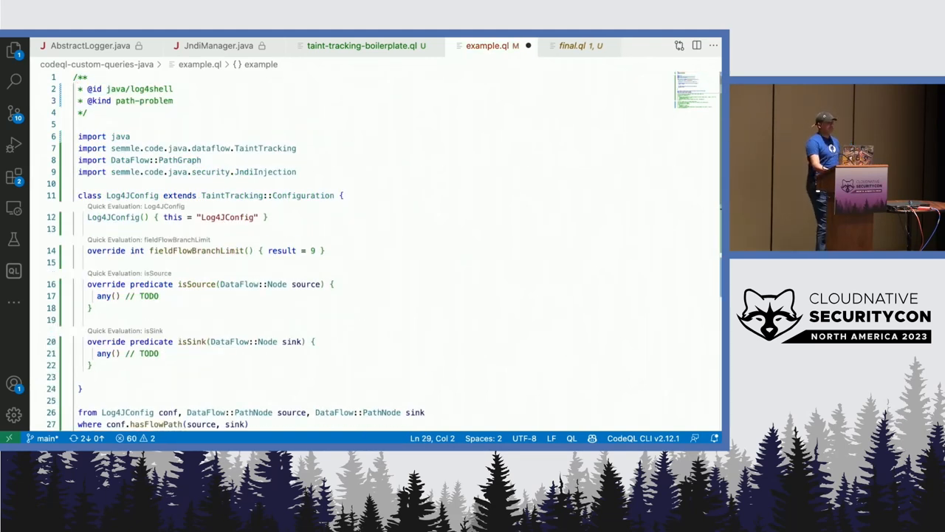
{"action": "scroll", "scroll_direction": "down", "scroll_amount": 3}
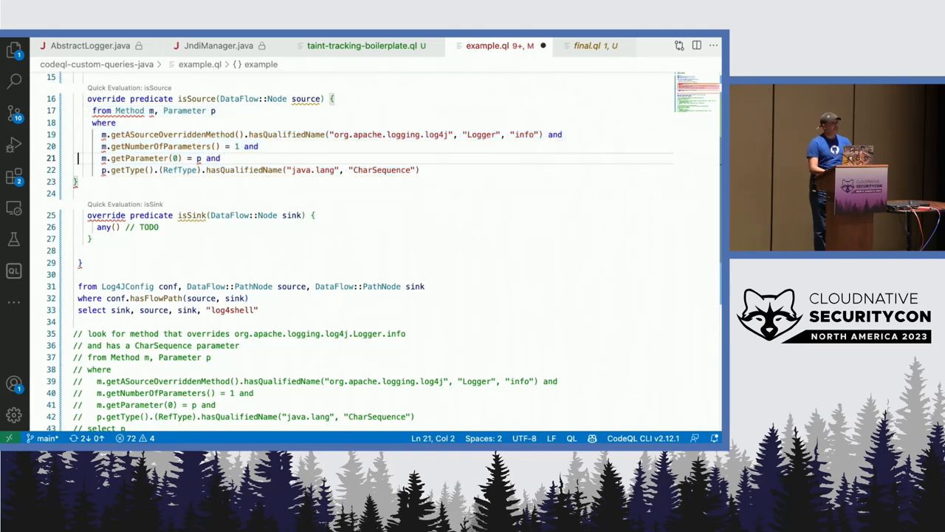
- Wrap isSource's Logger.info conditions in exists, binding source = p, and begin source.as
{"action": "double_click", "coordinate": [102, 110]}
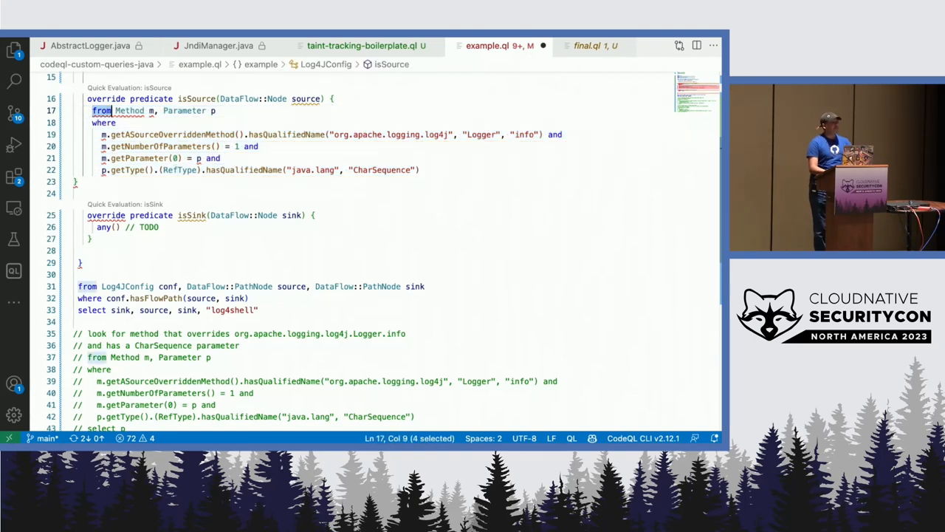
{"action": "type", "text": "exists("}
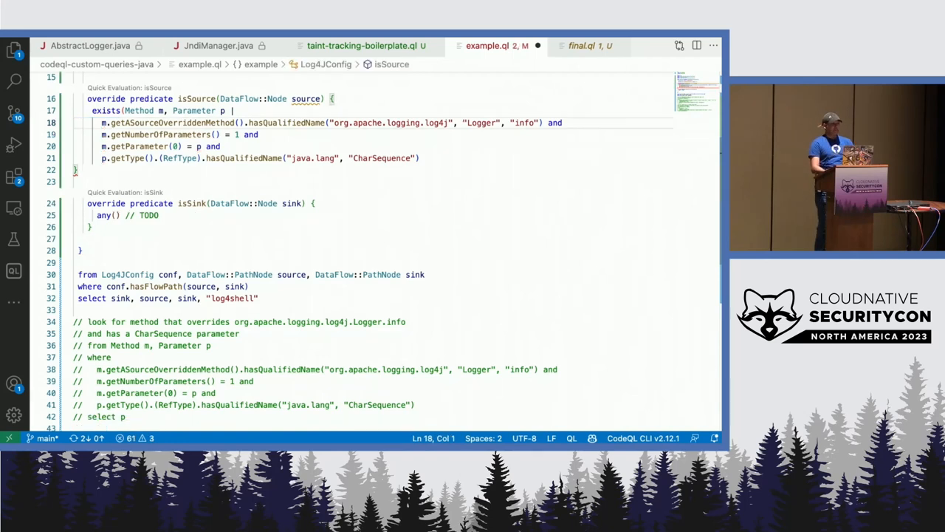
{"action": "left_click", "coordinate": [114, 134]}
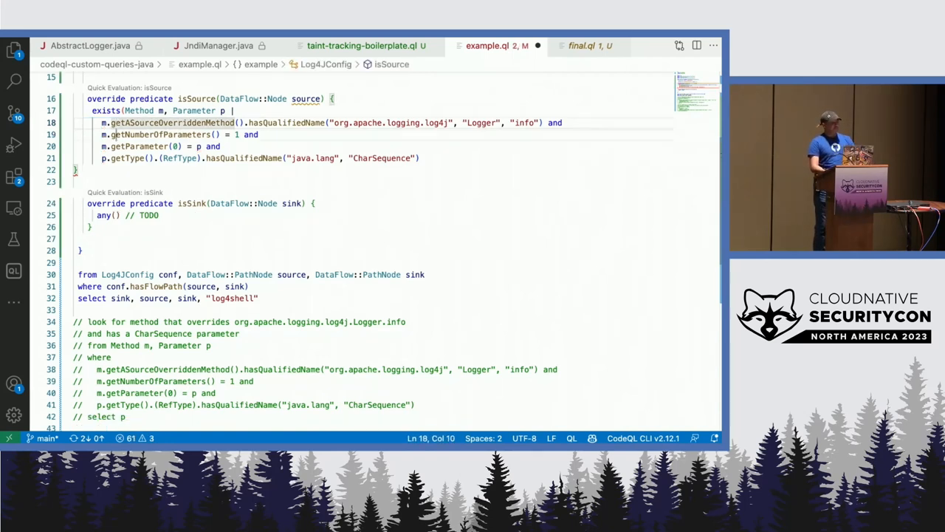
{"action": "left_click", "coordinate": [114, 146]}
{"action": "type", "text": " and"}
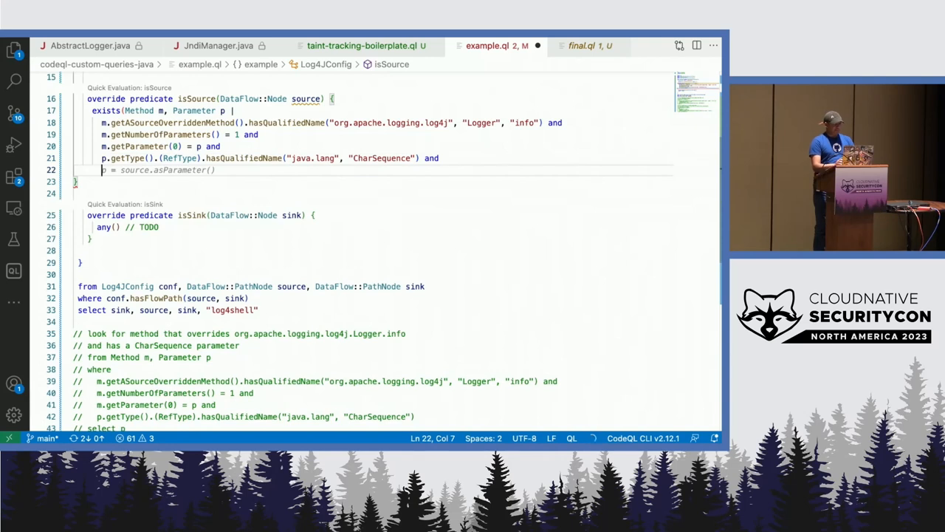
{"action": "type", "text": "source"}
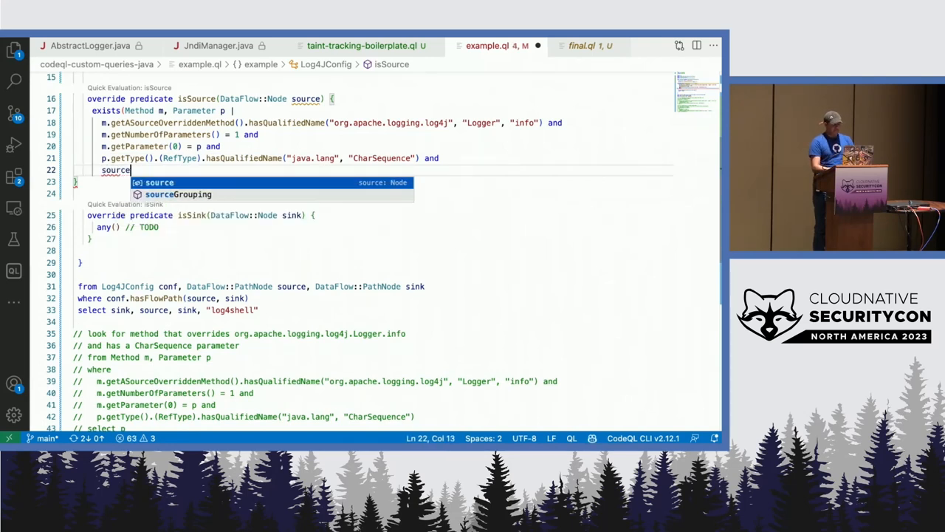
{"action": "type", "text": "= p)"}
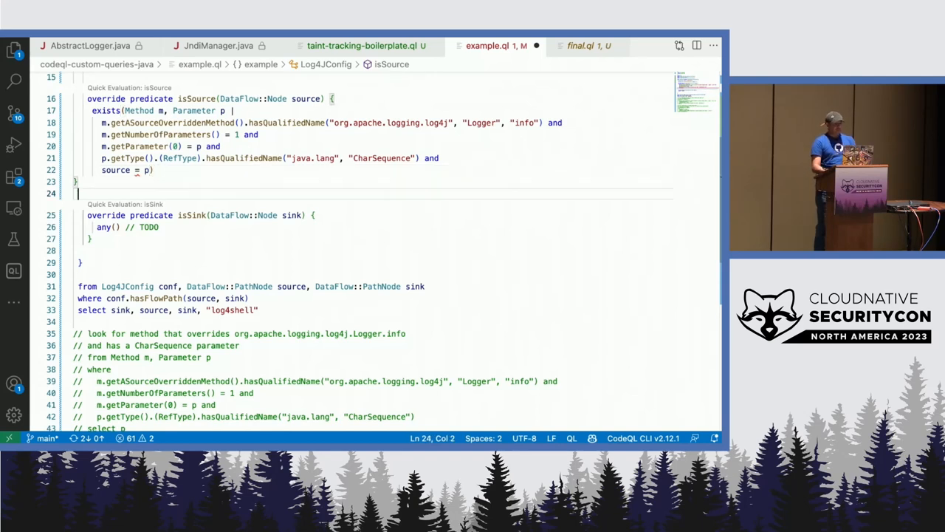
{"action": "left_click", "coordinate": [135, 180]}
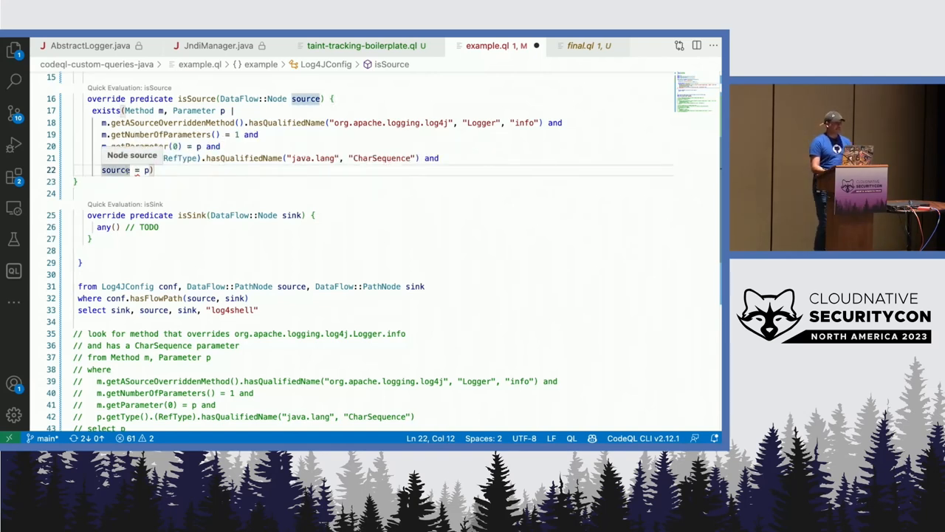
{"action": "type", "text": ".as"}
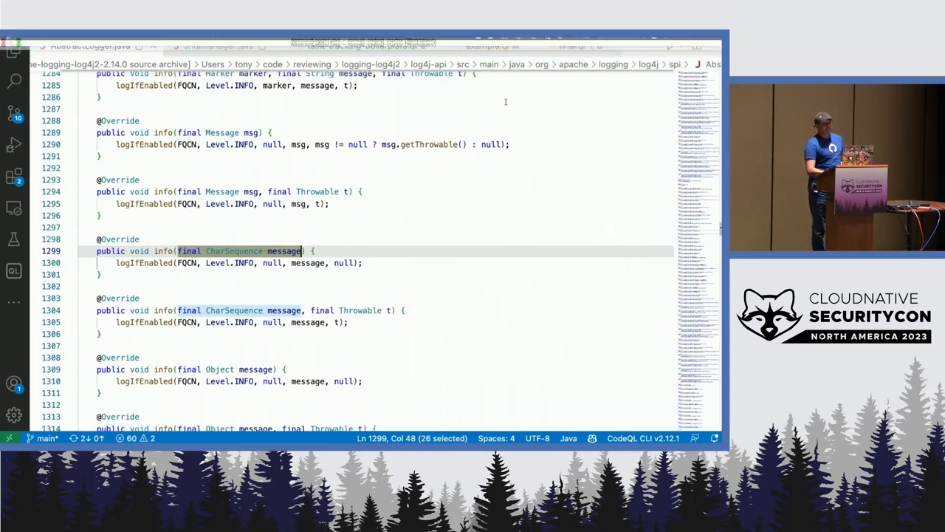
- Back in example.ql, complete isSource so it reads source.asParameter() = p
{"action": "left_click", "coordinate": [491, 45]}
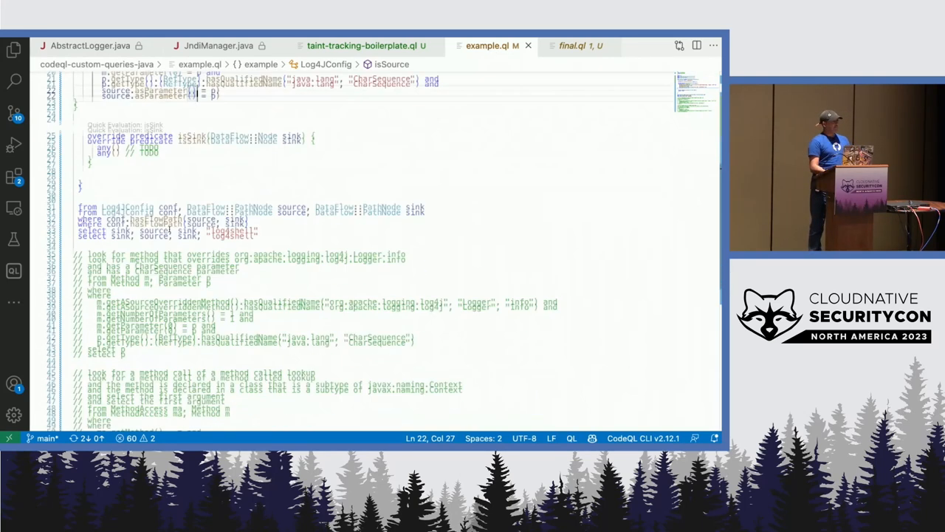
{"action": "scroll", "scroll_direction": "down", "scroll_amount": 3}
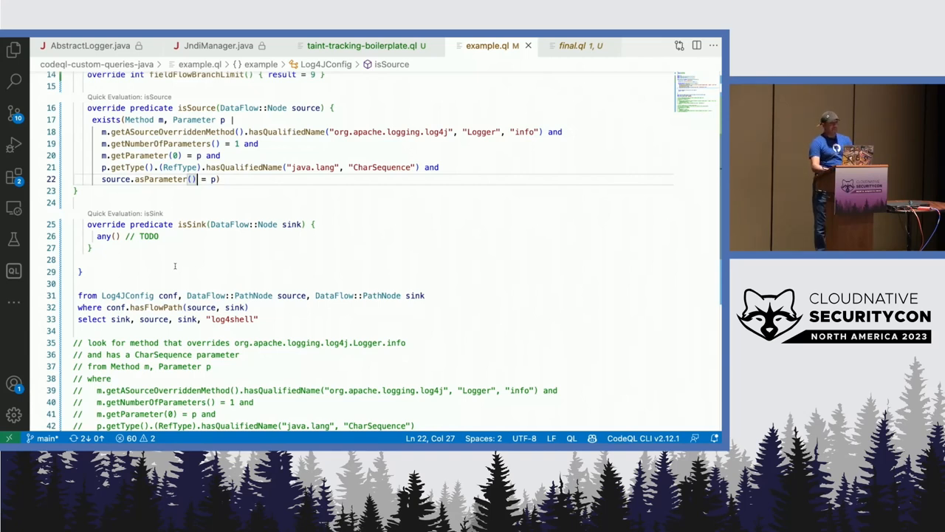
- Make isSink match sink instanceof JndiInjectionSink and open a sink result in JndiManager.java
{"action": "left_click", "coordinate": [118, 236]}
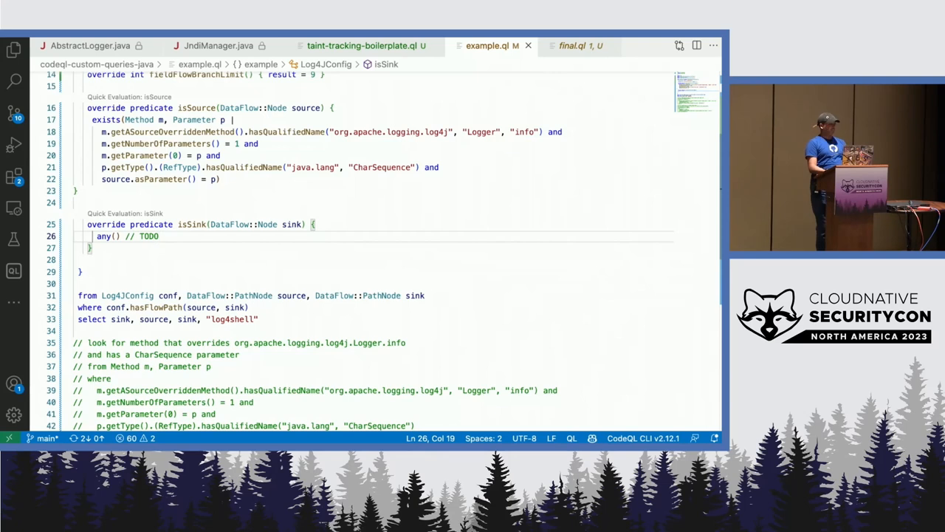
{"action": "type", "text": "sink instanceof JndiInjectionSink"}
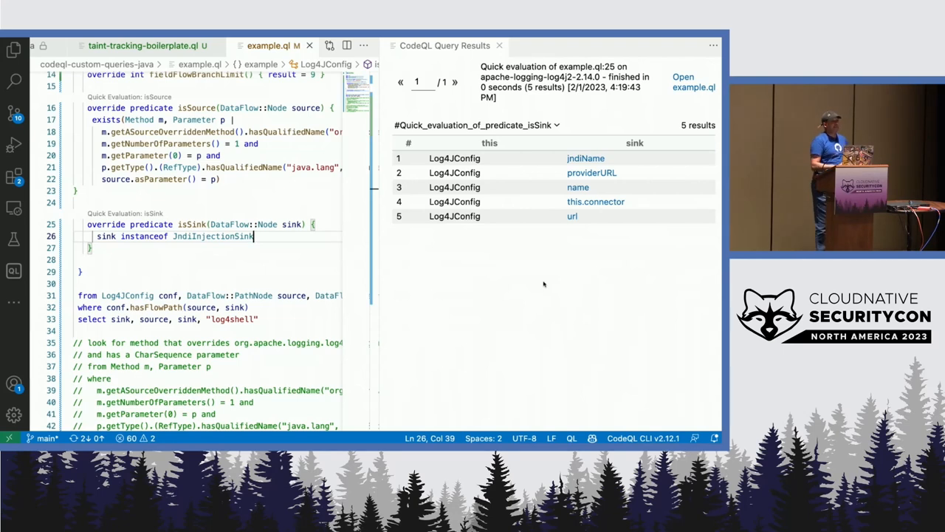
{"action": "mouse_move", "coordinate": [584, 246]}
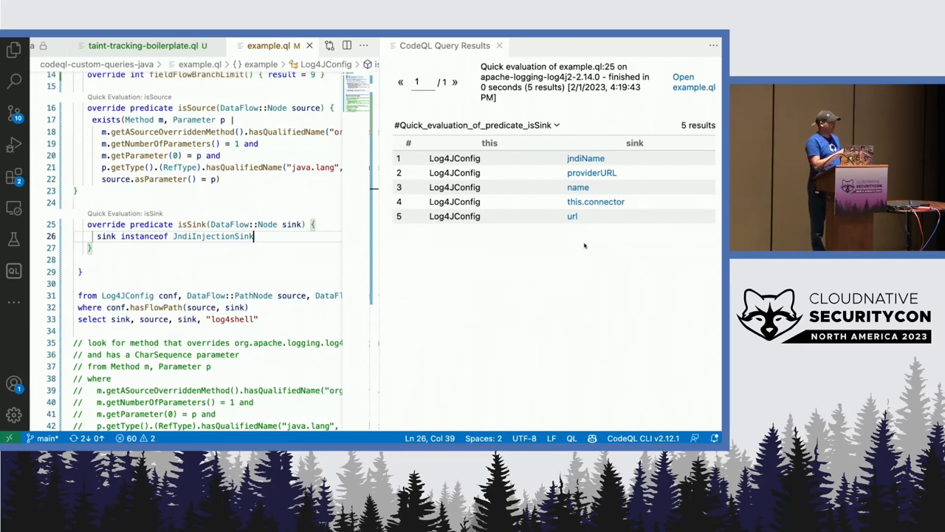
{"action": "mouse_move", "coordinate": [594, 226]}
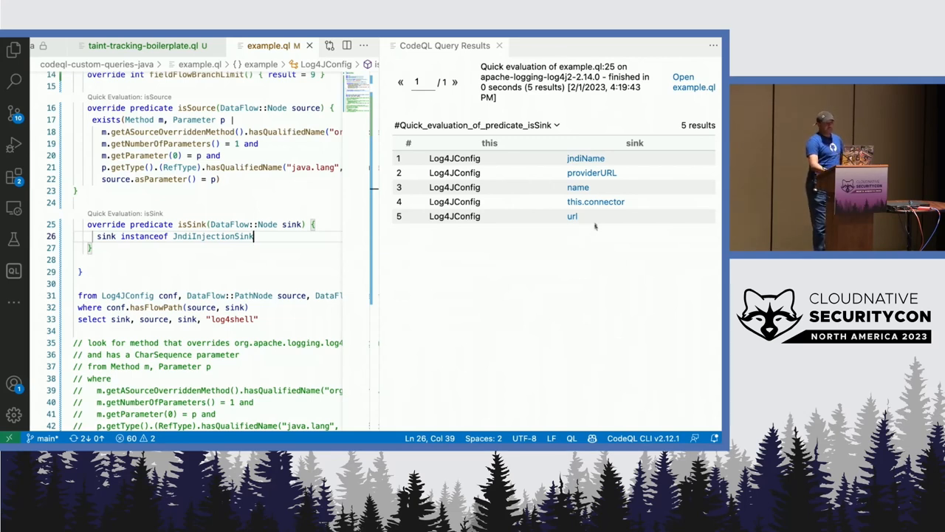
{"action": "left_click", "coordinate": [578, 186]}
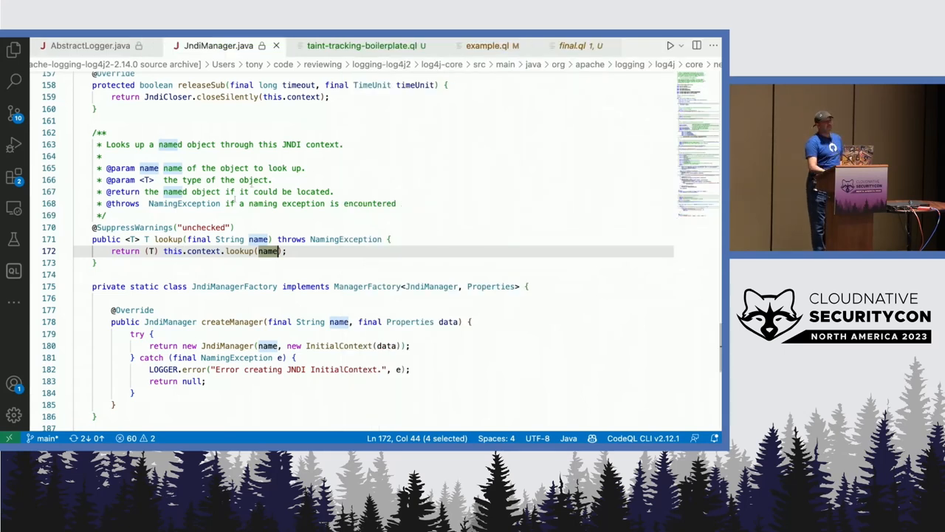
- Return to example.ql to run the full taint-tracking query
{"action": "left_click", "coordinate": [488, 46]}
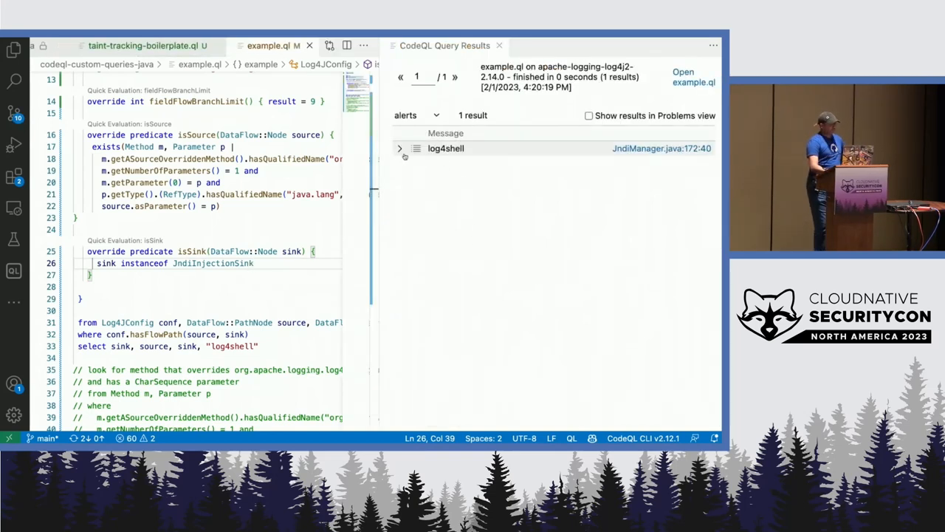
- Expand the log4shell alert and trace path steps 1–3 through AbstractLogger.java
{"action": "left_click", "coordinate": [399, 149]}
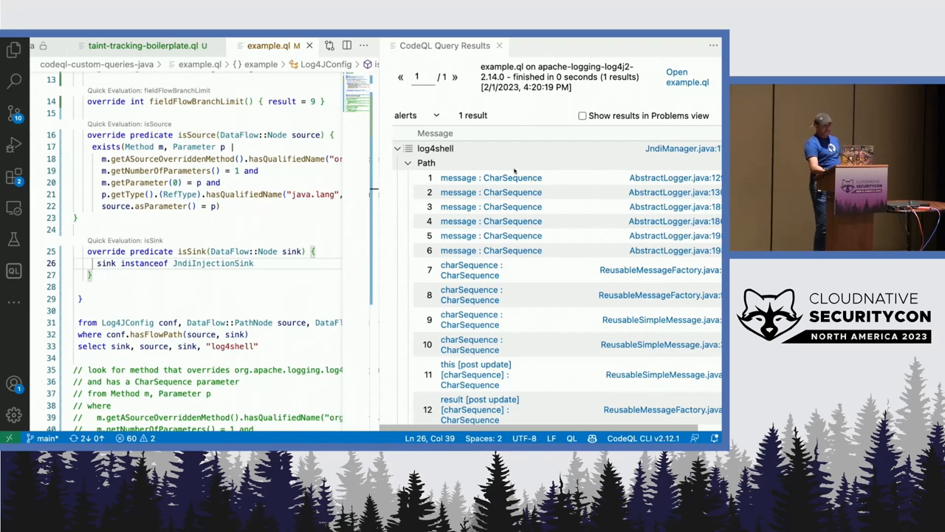
{"action": "left_click", "coordinate": [491, 177]}
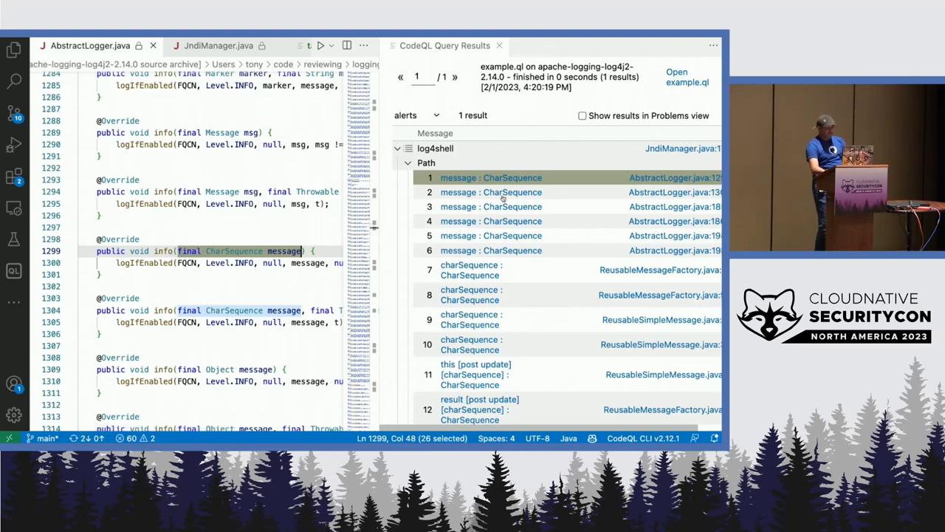
{"action": "left_click", "coordinate": [491, 192]}
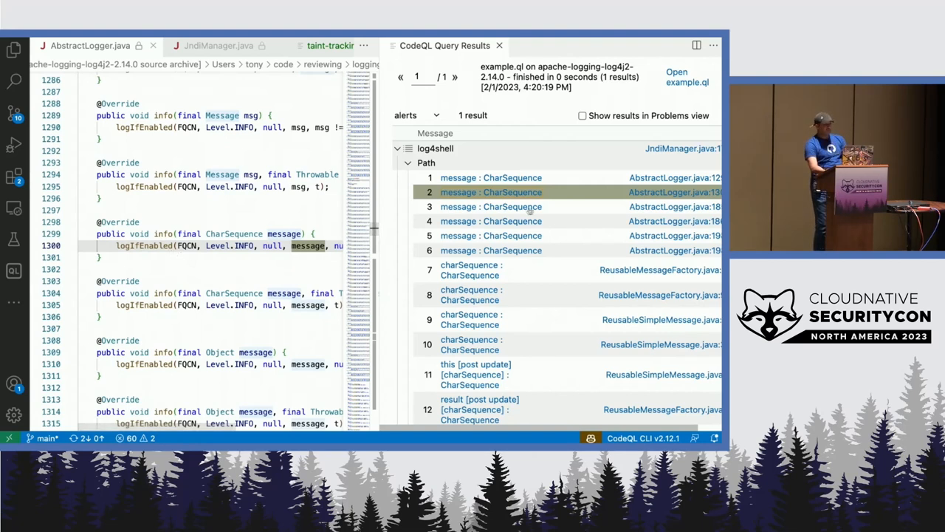
{"action": "left_click", "coordinate": [490, 206]}
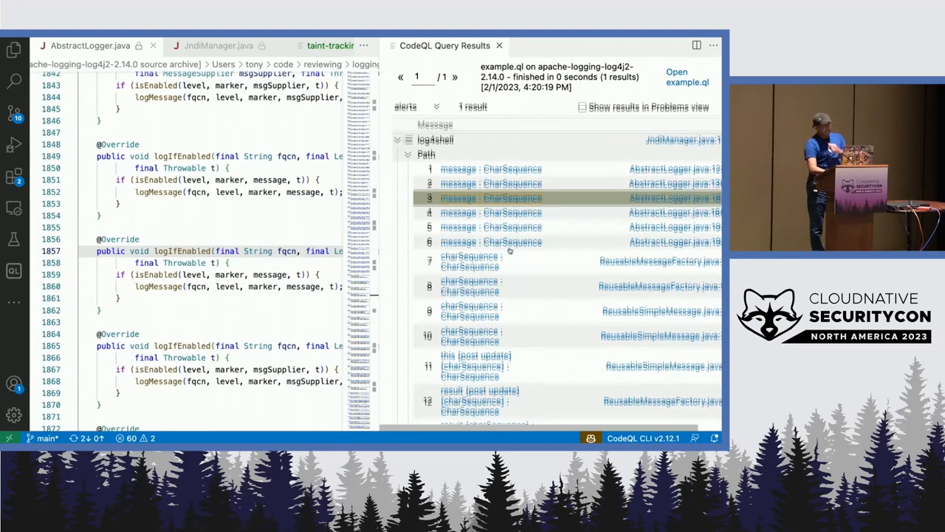
- Open the path's final step (116, name) at the JndiManager.java lookup call
{"action": "scroll", "scroll_direction": "down", "scroll_amount": 3}
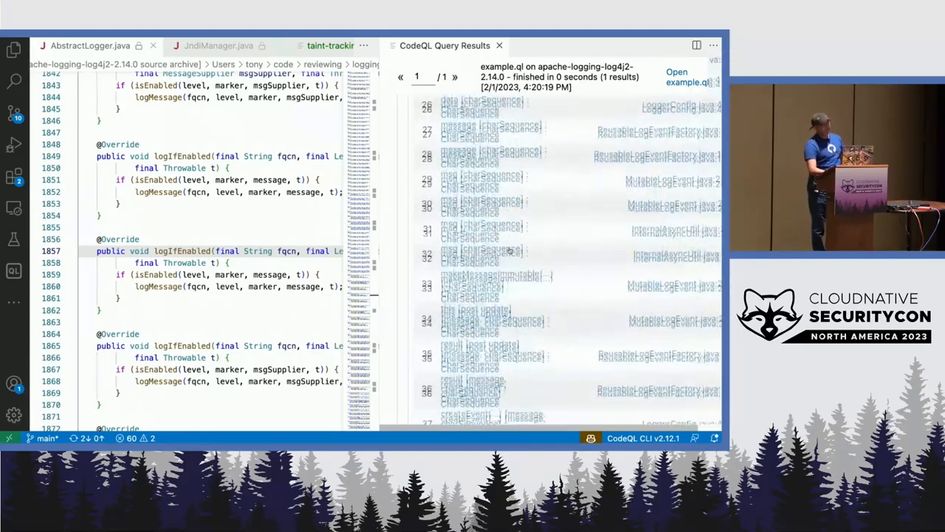
{"action": "scroll", "scroll_direction": "down", "scroll_amount": 3}
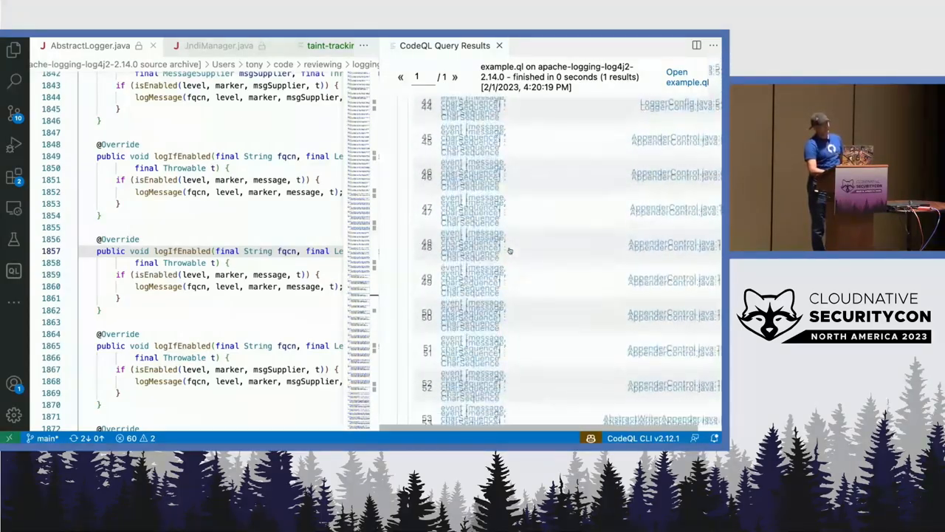
{"action": "scroll", "scroll_direction": "down", "scroll_amount": 3}
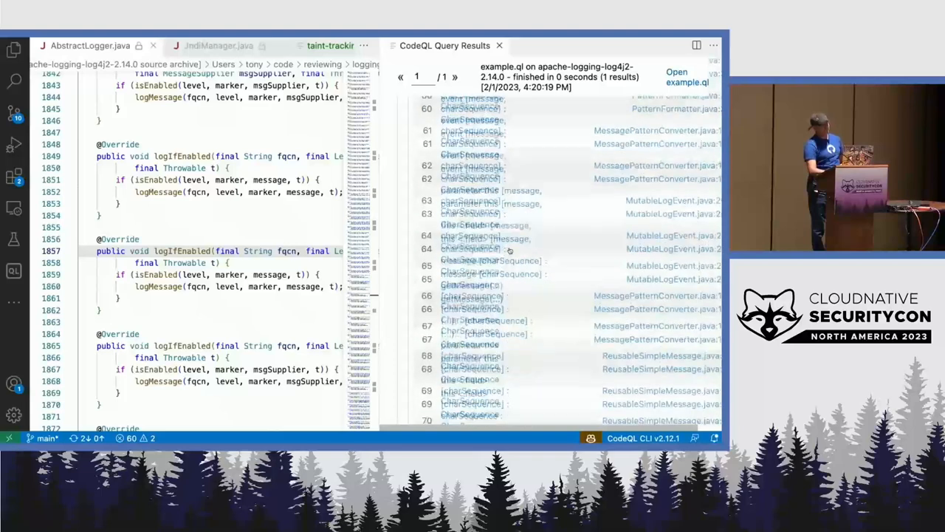
{"action": "scroll", "scroll_direction": "down", "scroll_amount": 3}
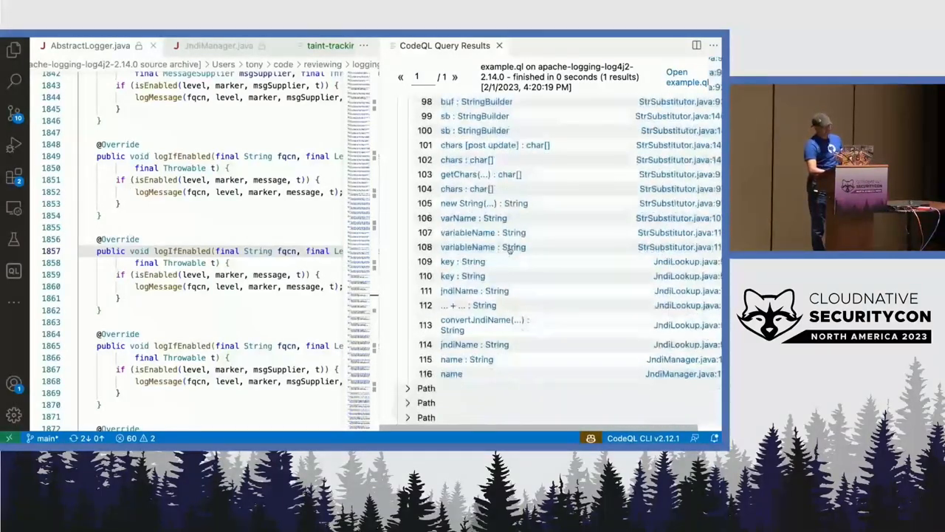
{"action": "left_click", "coordinate": [451, 372]}
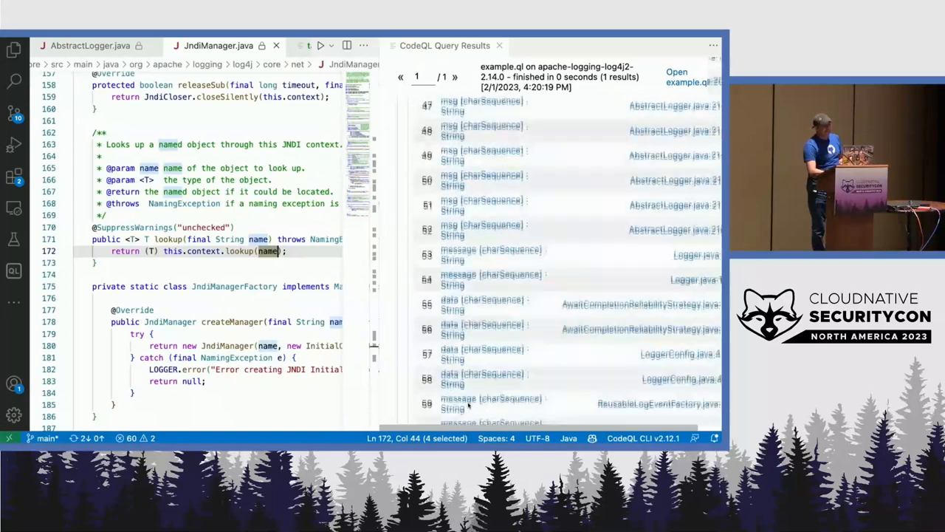
{"action": "scroll", "scroll_direction": "down", "scroll_amount": 3}
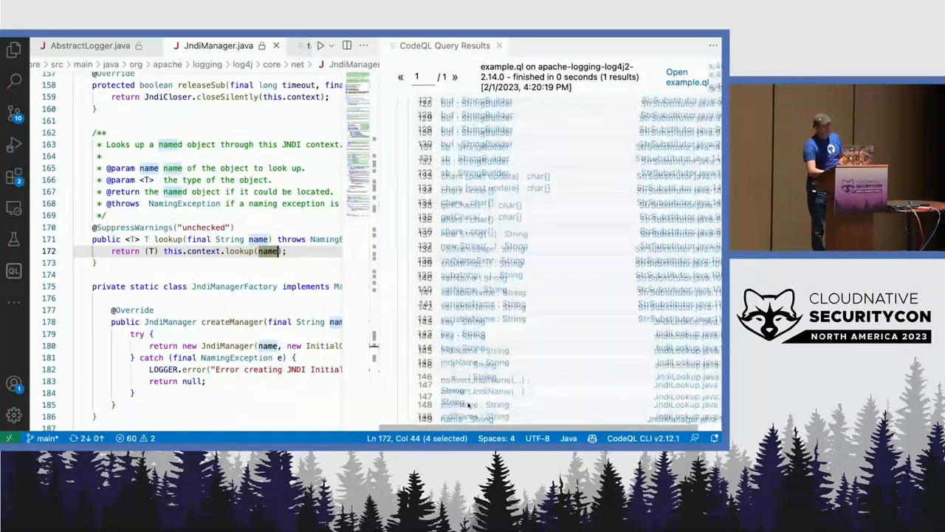
{"action": "scroll", "scroll_direction": "down", "scroll_amount": 3}
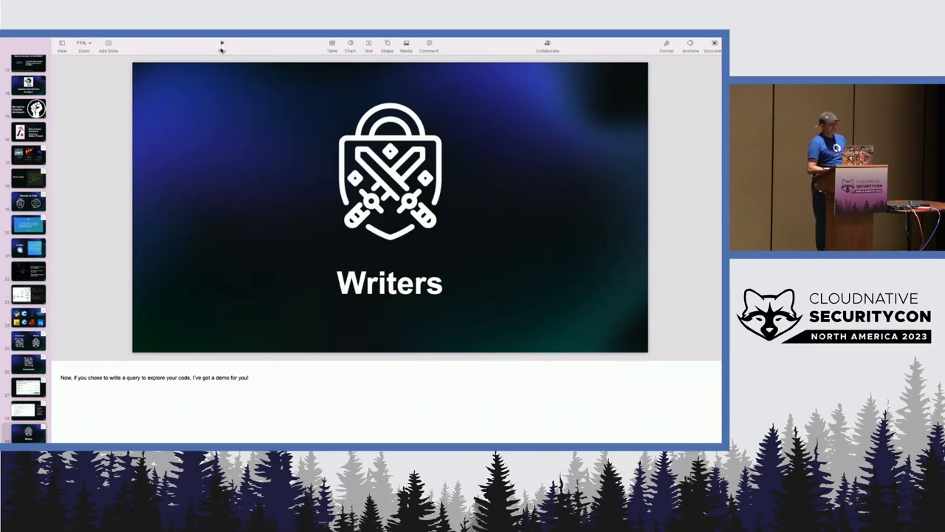
- Play the slideshow and advance from Conclusion to the closing 'To know more' slide
{"action": "left_click", "coordinate": [222, 42]}
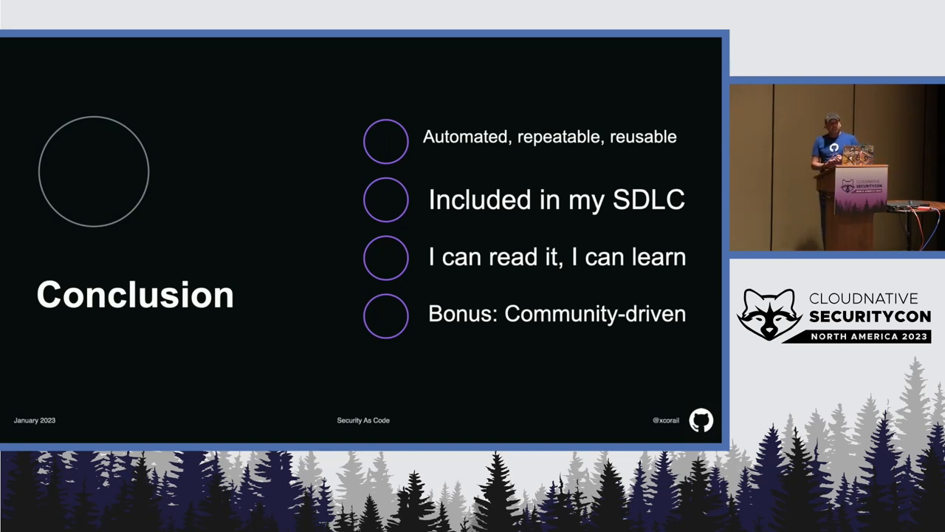
{"action": "key", "text": "Right"}
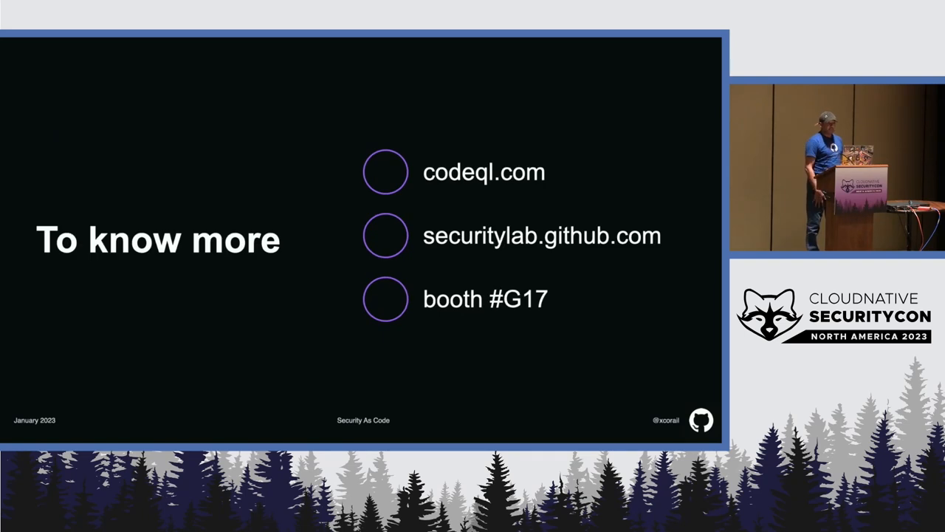